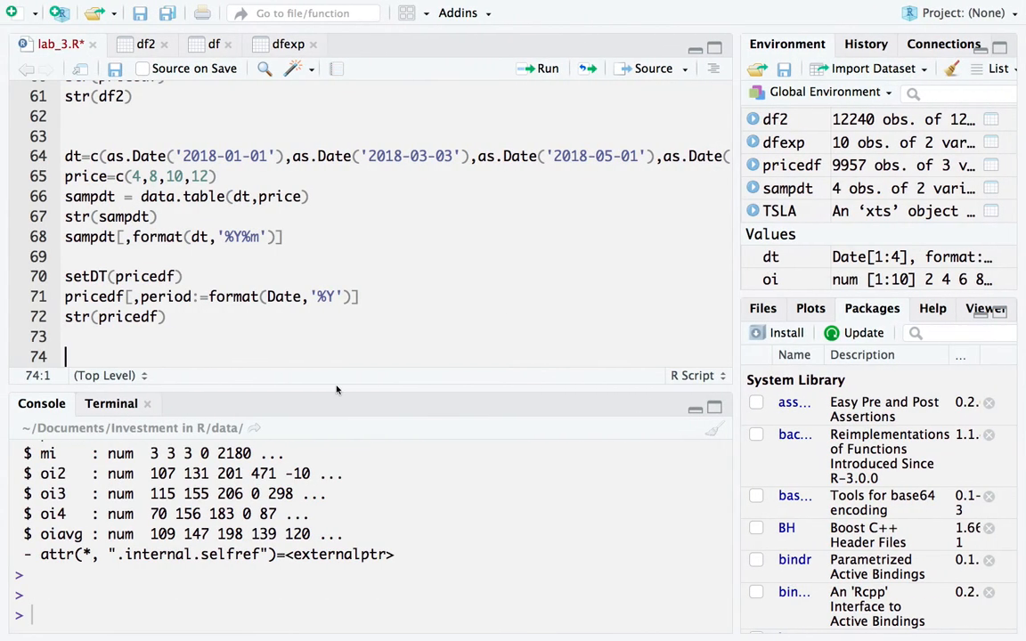
Run df2[,Year:=substr(date, 1, 4)] on line 74, correcting Date to lowercase date.
{"action": "type", "text": "df2[,Year:=substr(Date, 1, 4)]"}
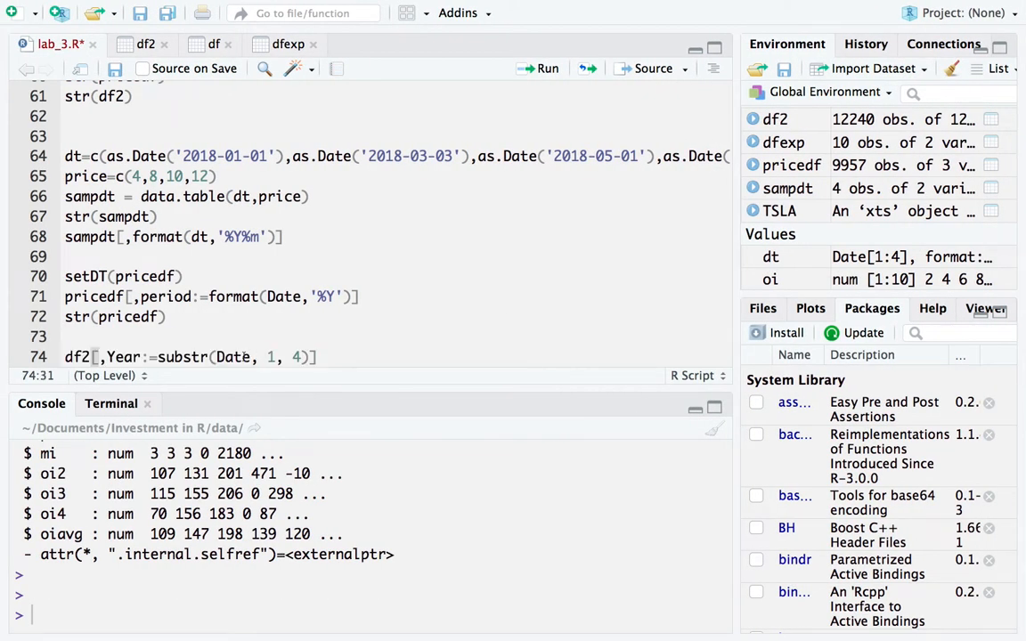
{"action": "left_click", "coordinate": [225, 357]}
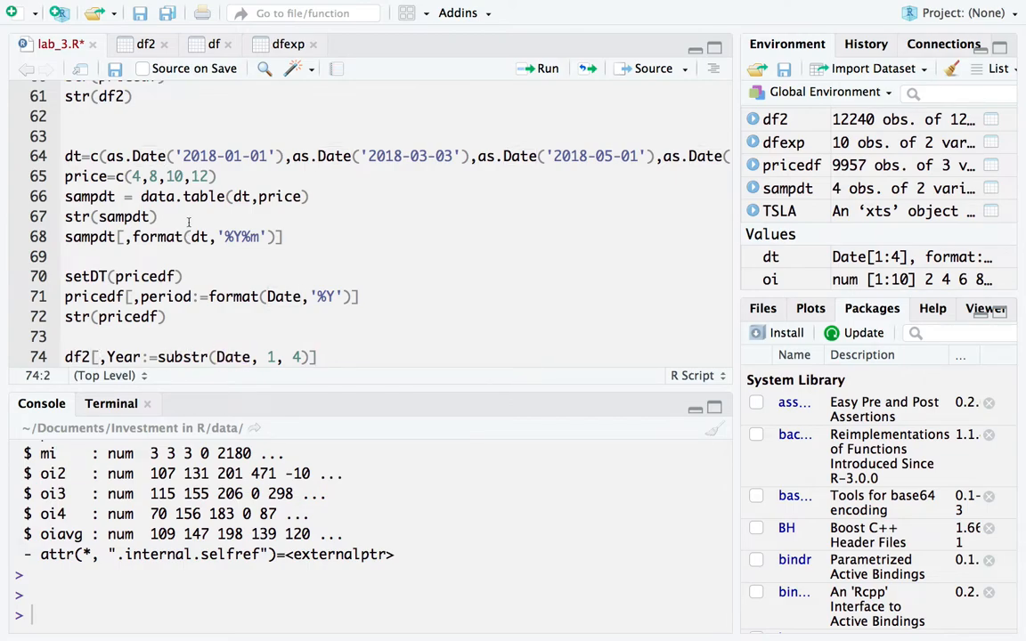
{"action": "left_click", "coordinate": [146, 43]}
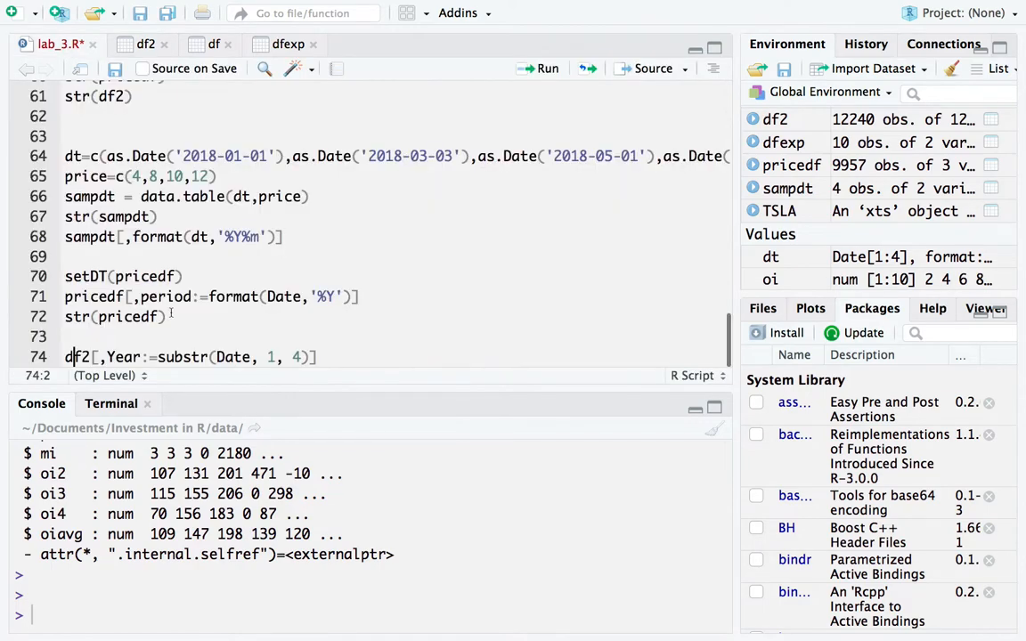
{"action": "double_click", "coordinate": [234, 356]}
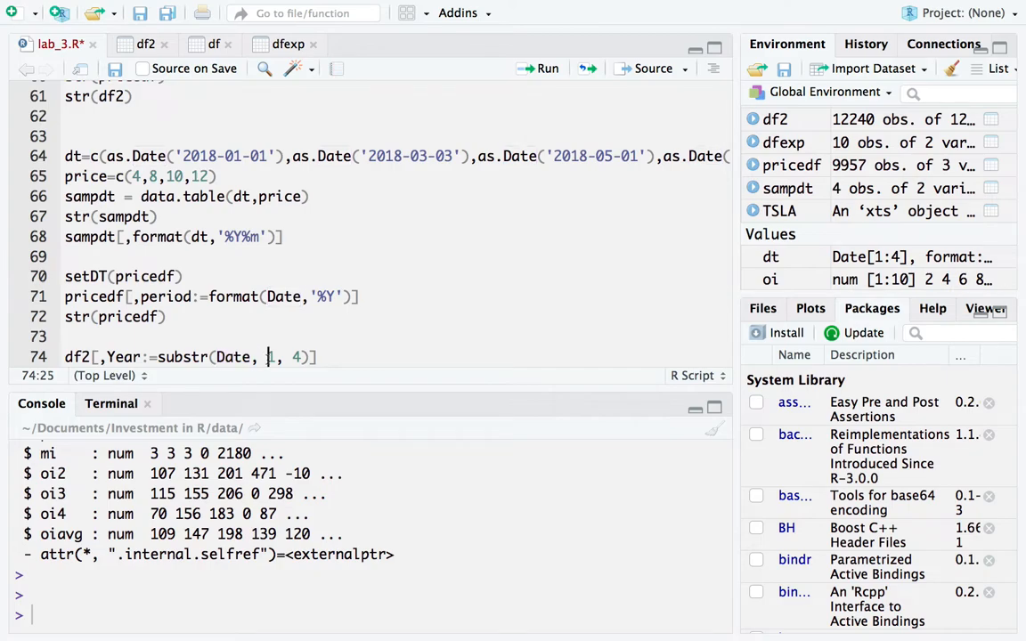
{"action": "type", "text": "1"}
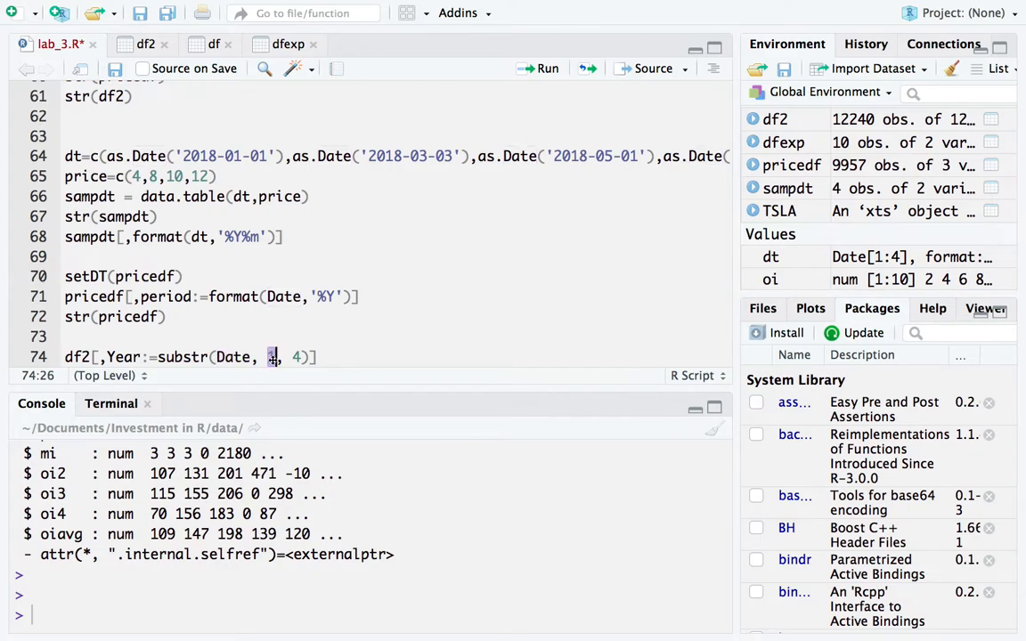
{"action": "type", "text": "1"}
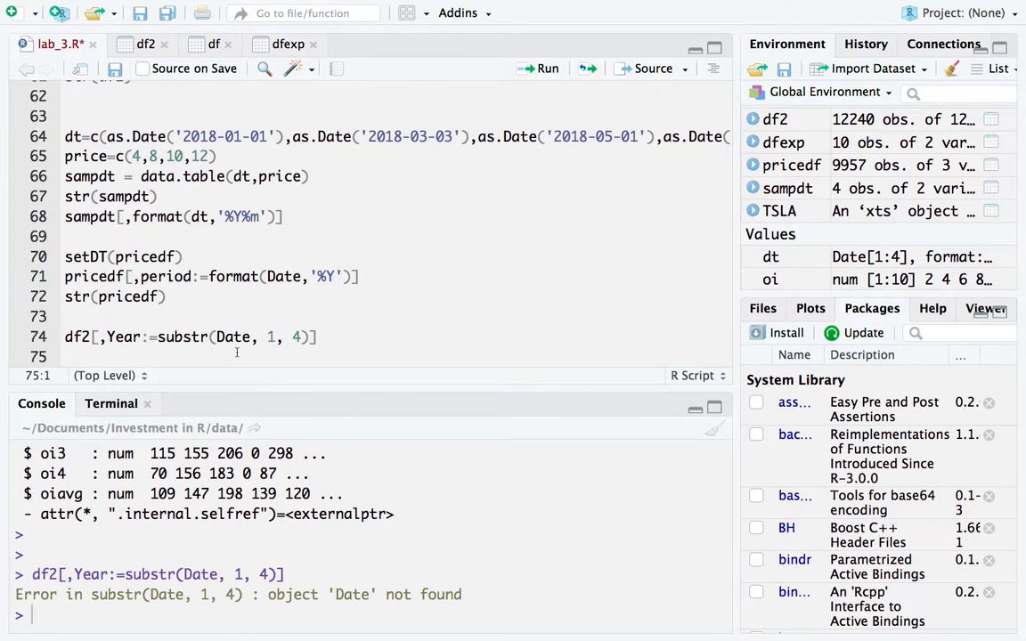
{"action": "left_click", "coordinate": [222, 337]}
{"action": "type", "text": "d"}
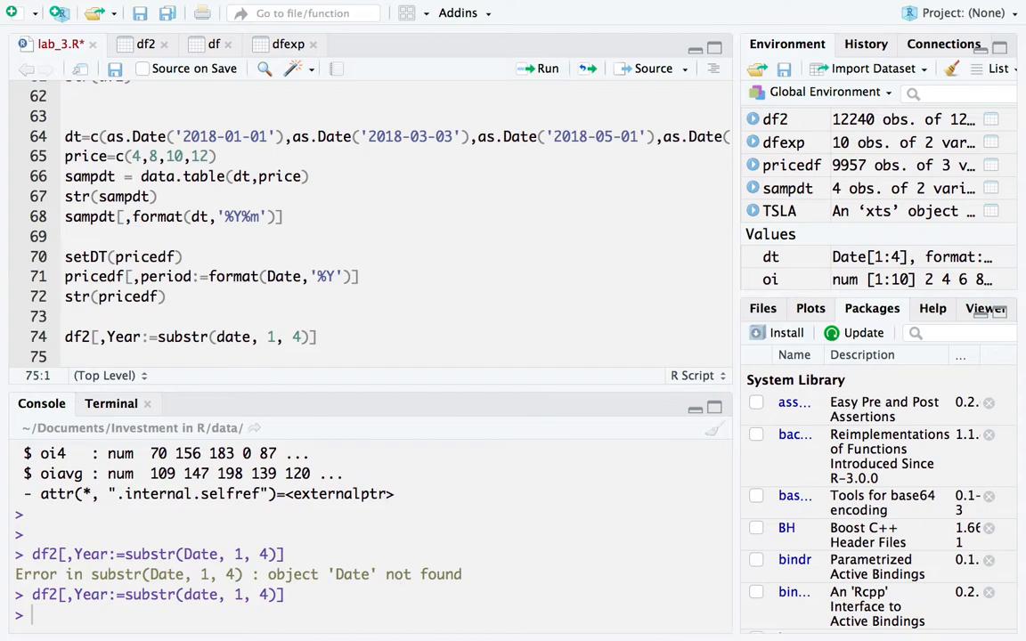
{"action": "left_click", "coordinate": [145, 43]}
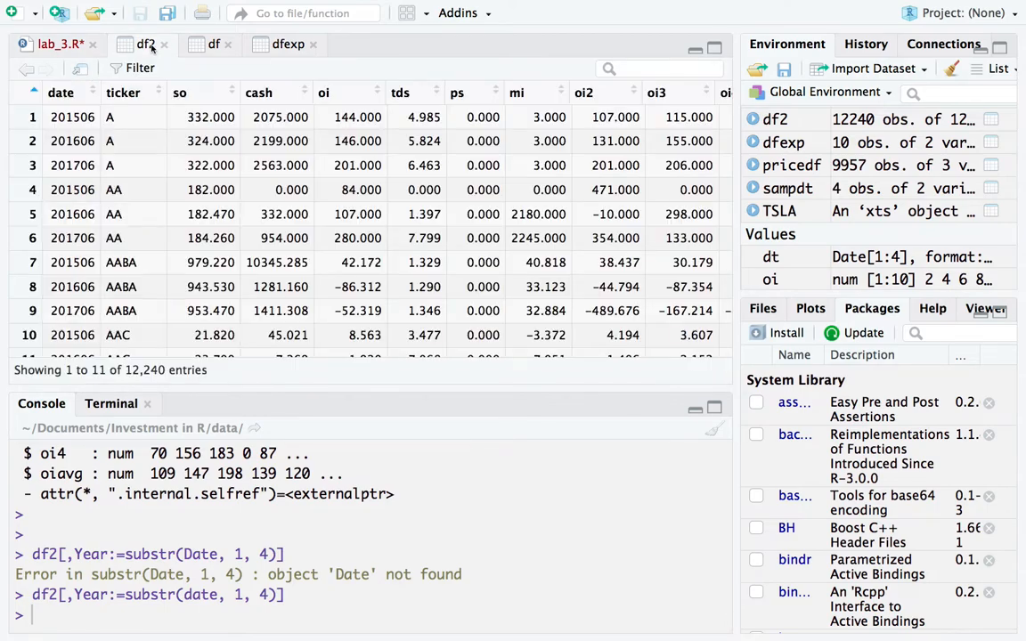
{"action": "scroll", "scroll_direction": "right", "scroll_amount": 3}
{"action": "type", "text": "View(df2)"}
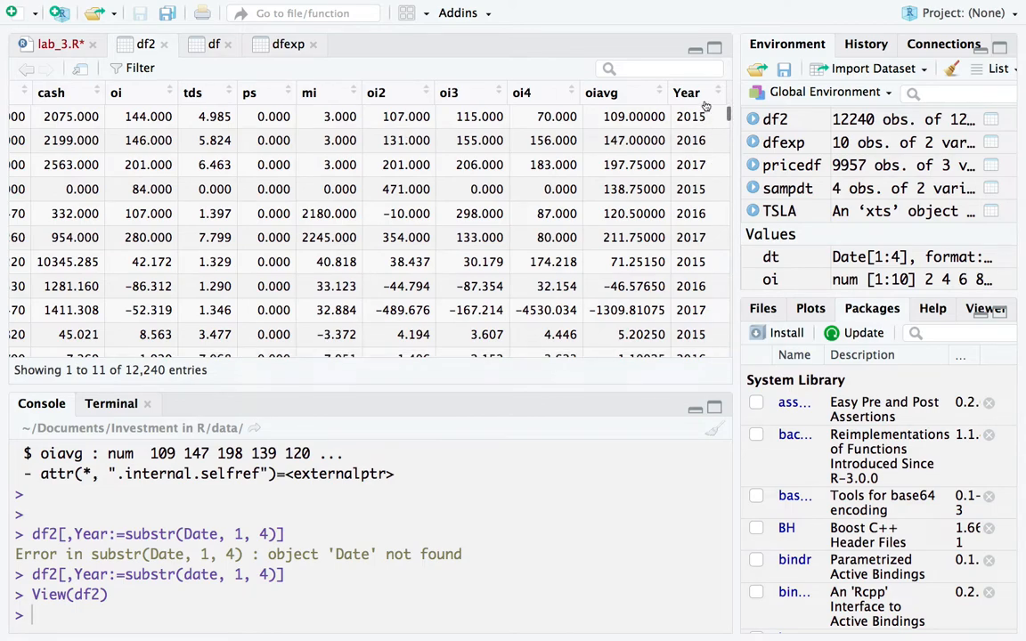
{"action": "mouse_move", "coordinate": [699, 116]}
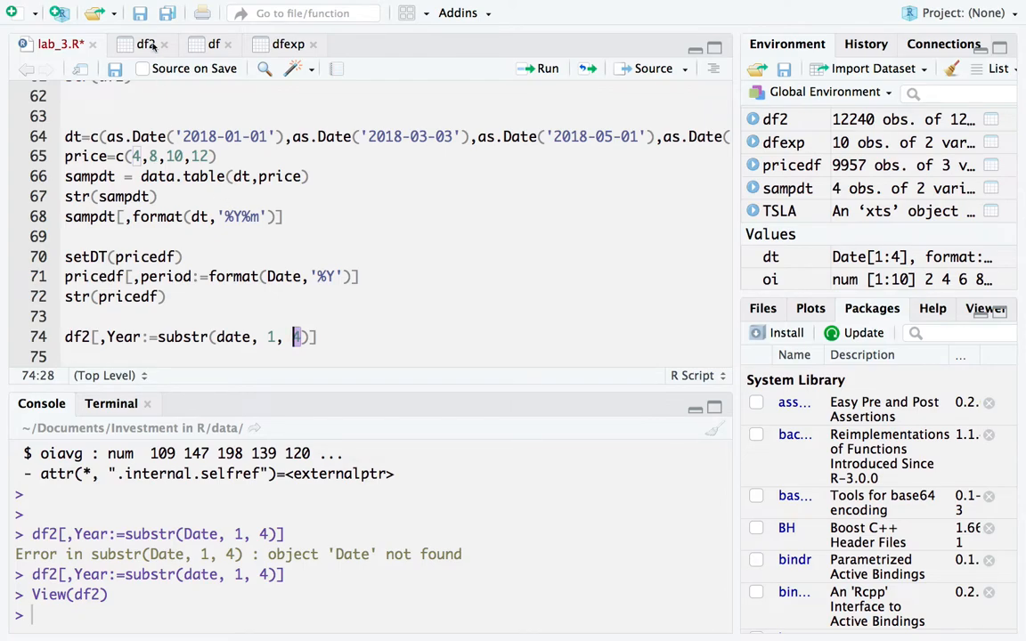
View the pricedf table and scroll right to inspect its period column.
{"action": "left_click", "coordinate": [146, 44]}
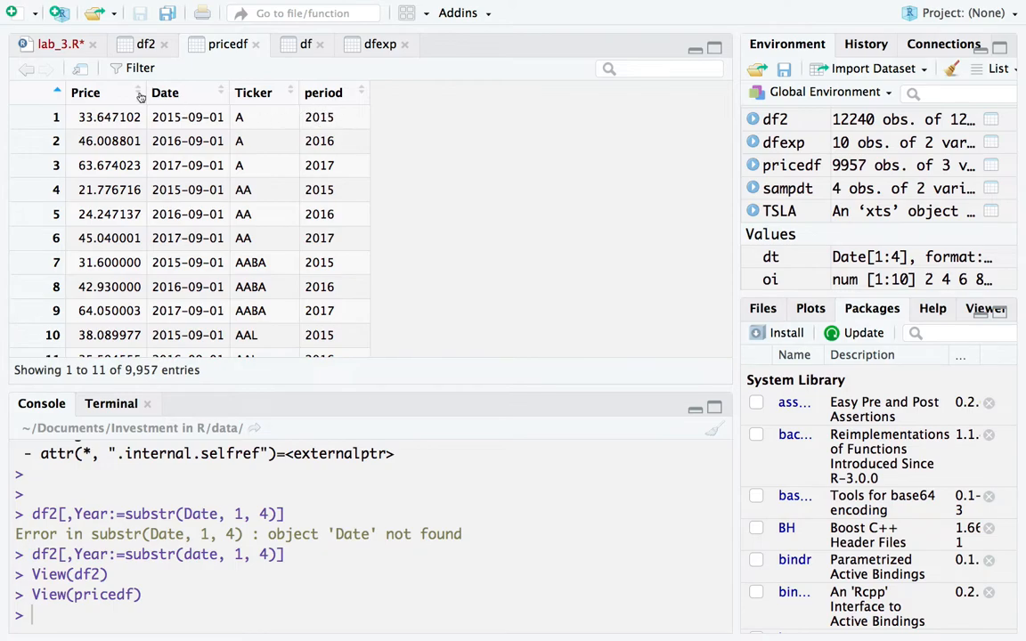
{"action": "mouse_move", "coordinate": [225, 105]}
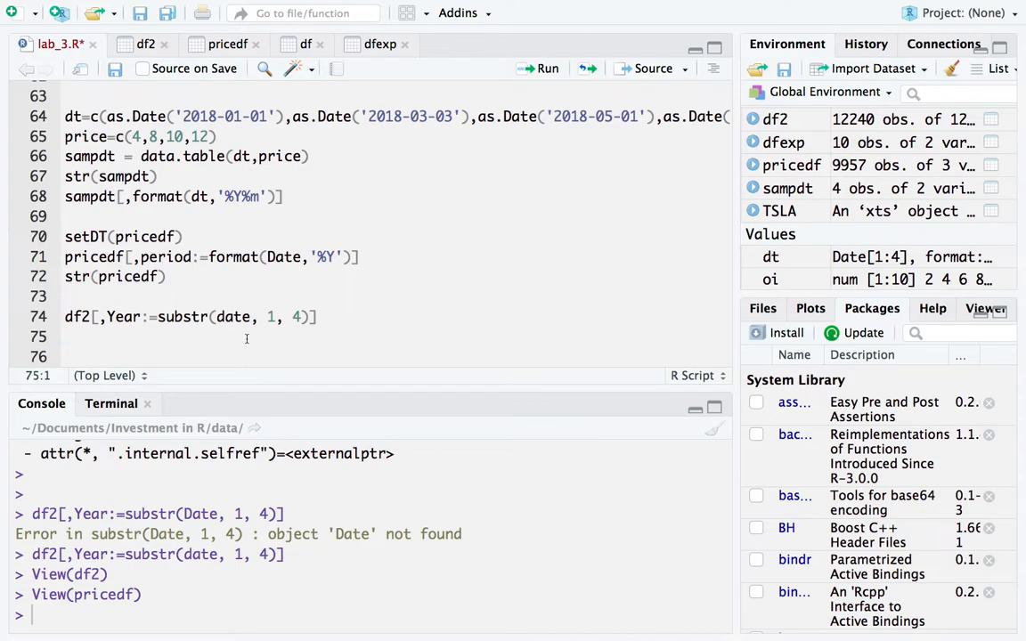
{"action": "scroll", "scroll_direction": "right", "scroll_amount": 3}
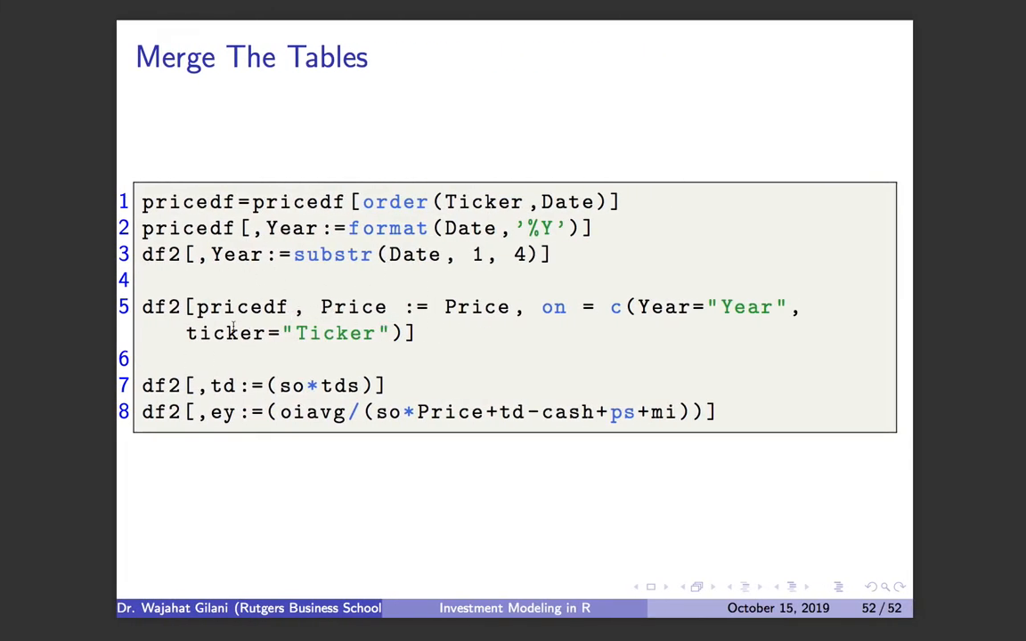
Study the Merge The Tables slide's join code, marking the ticker key and Price column.
{"action": "double_click", "coordinate": [162, 306]}
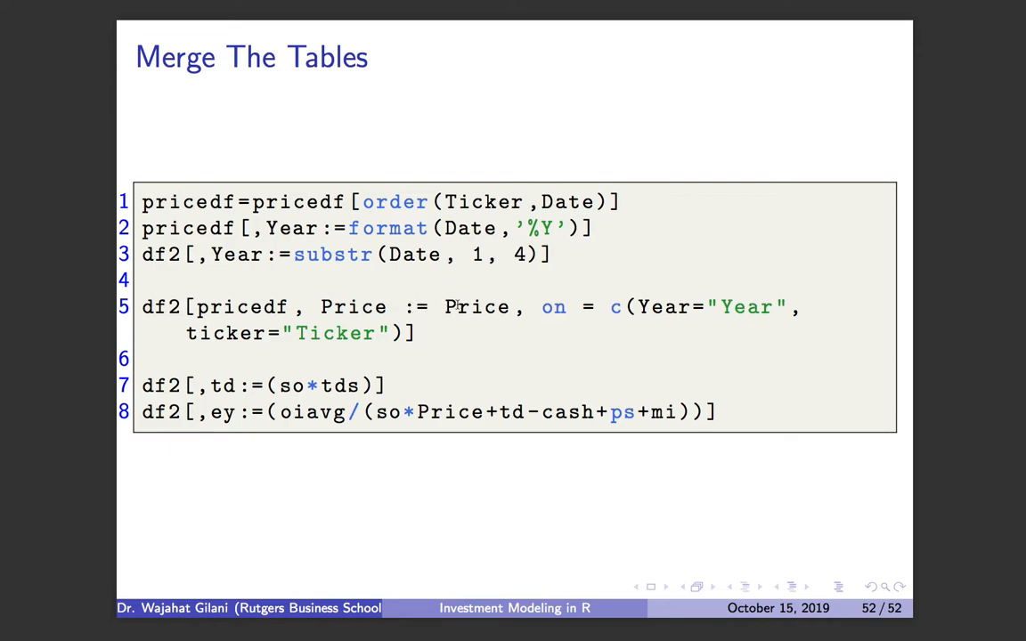
{"action": "double_click", "coordinate": [353, 306]}
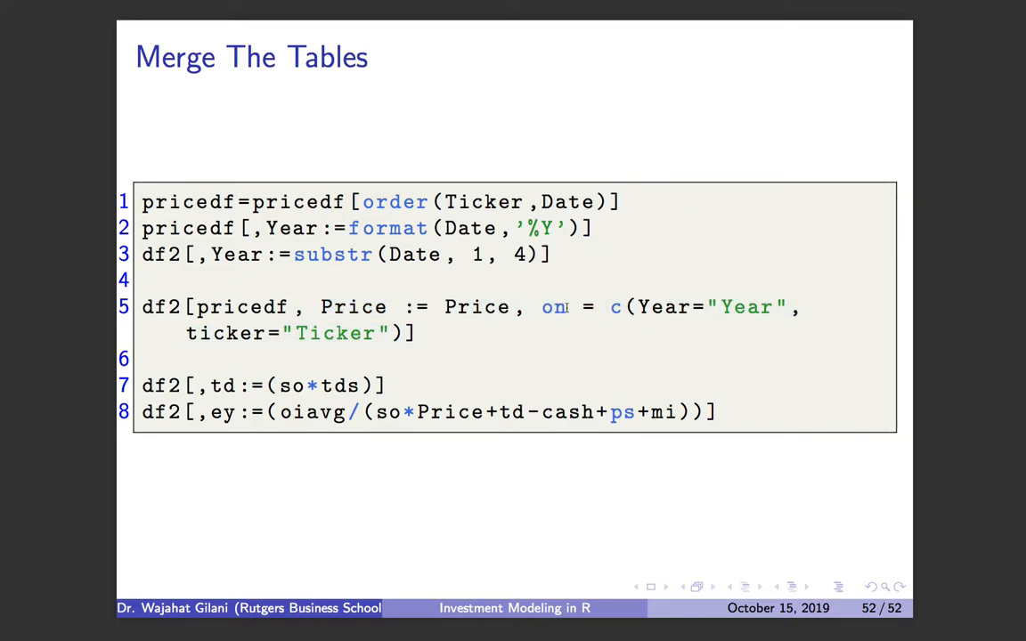
{"action": "key", "text": "alt+tab"}
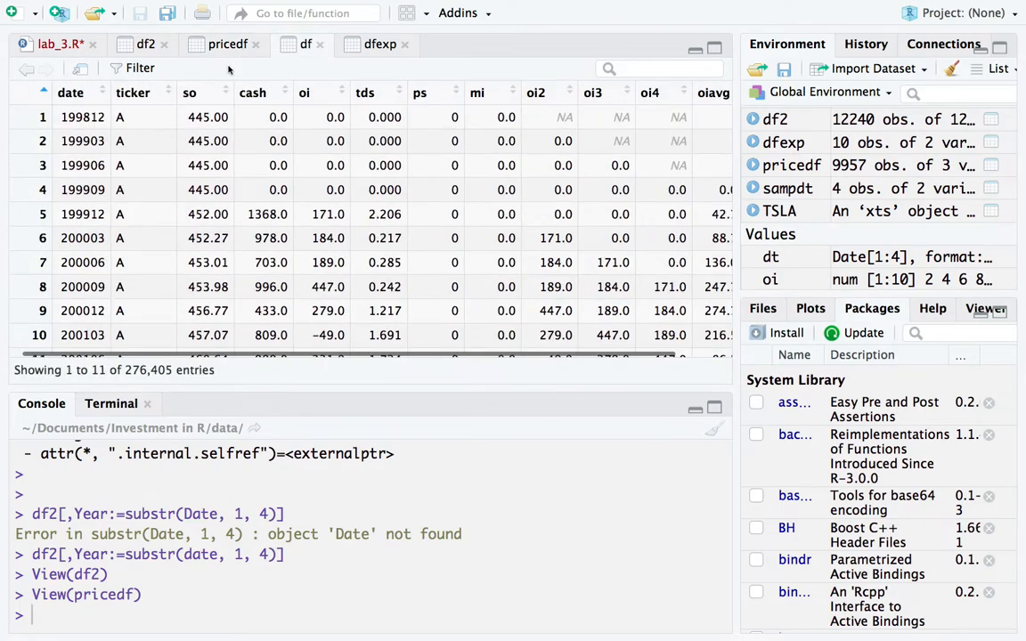
Close the df viewer tab and compare df2's Year values with pricedf's dates and tickers.
{"action": "left_click", "coordinate": [227, 43]}
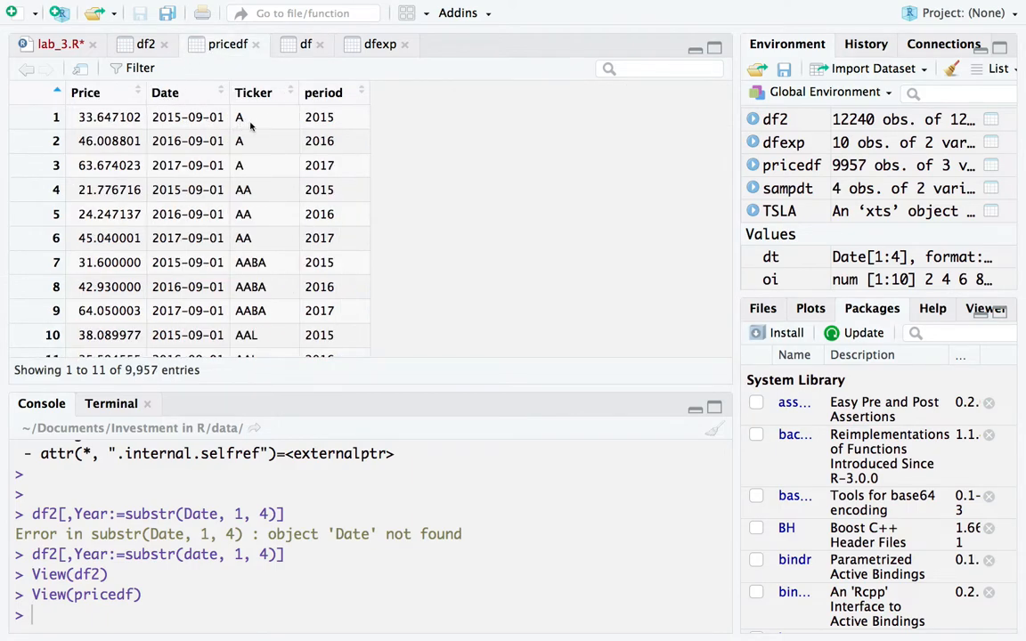
{"action": "mouse_move", "coordinate": [254, 138]}
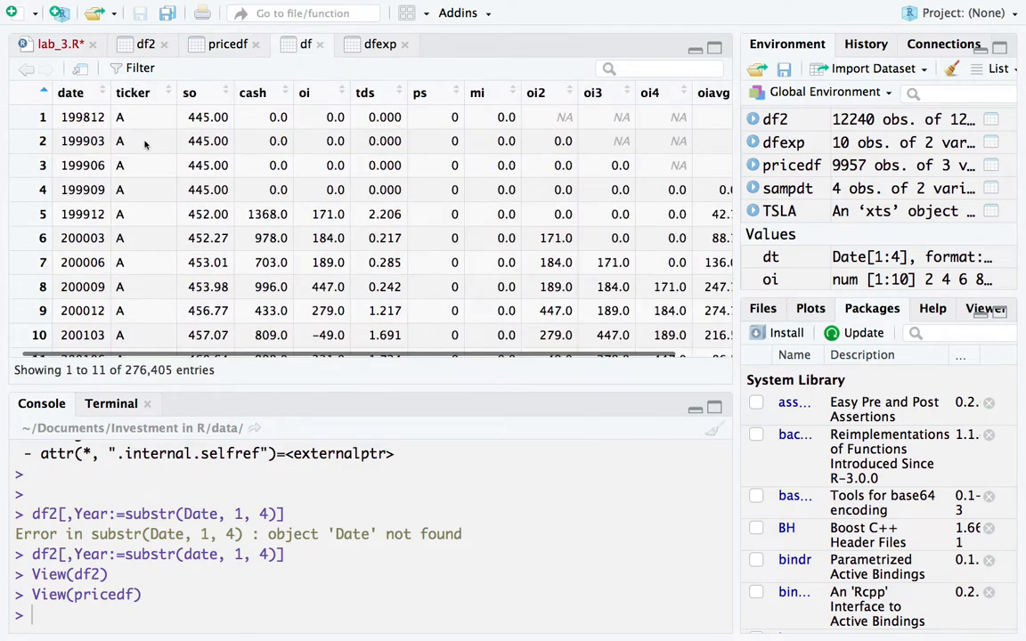
{"action": "left_click", "coordinate": [227, 44]}
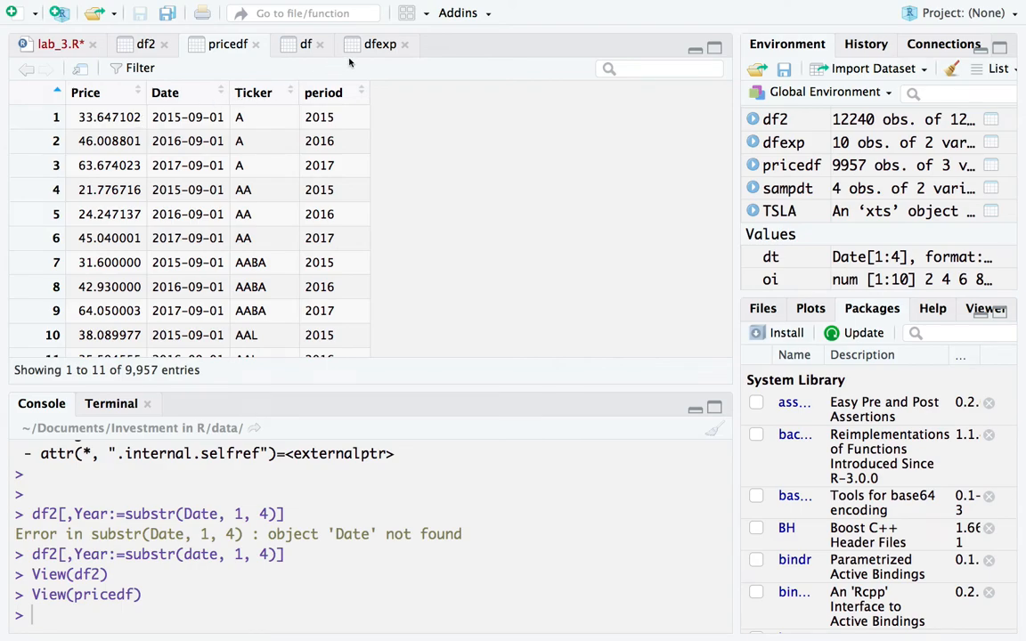
{"action": "mouse_move", "coordinate": [194, 129]}
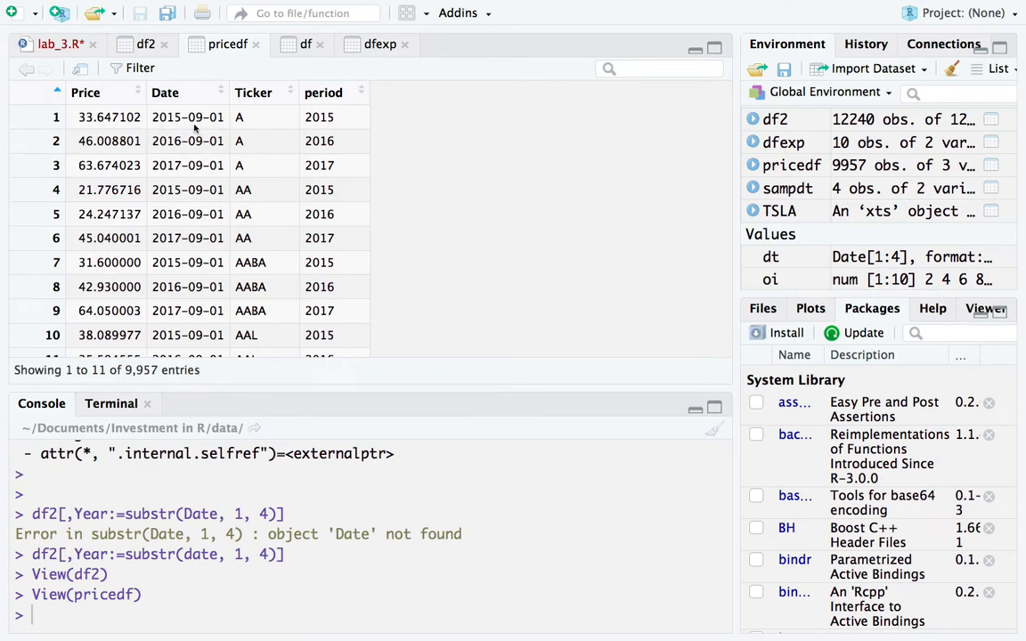
{"action": "left_click", "coordinate": [319, 117]}
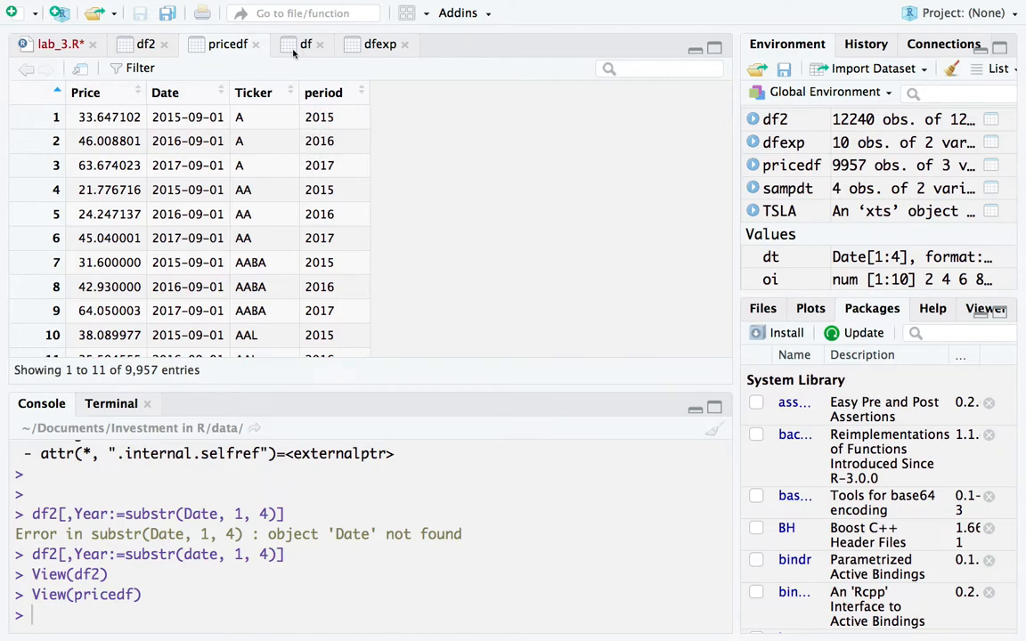
{"action": "left_click", "coordinate": [305, 43]}
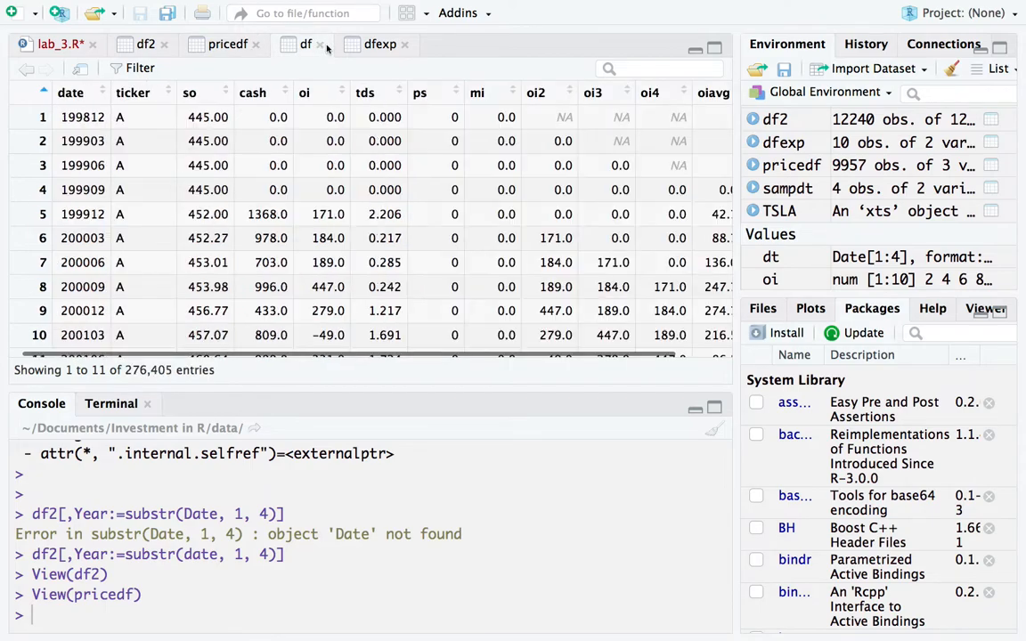
{"action": "left_click", "coordinate": [146, 43]}
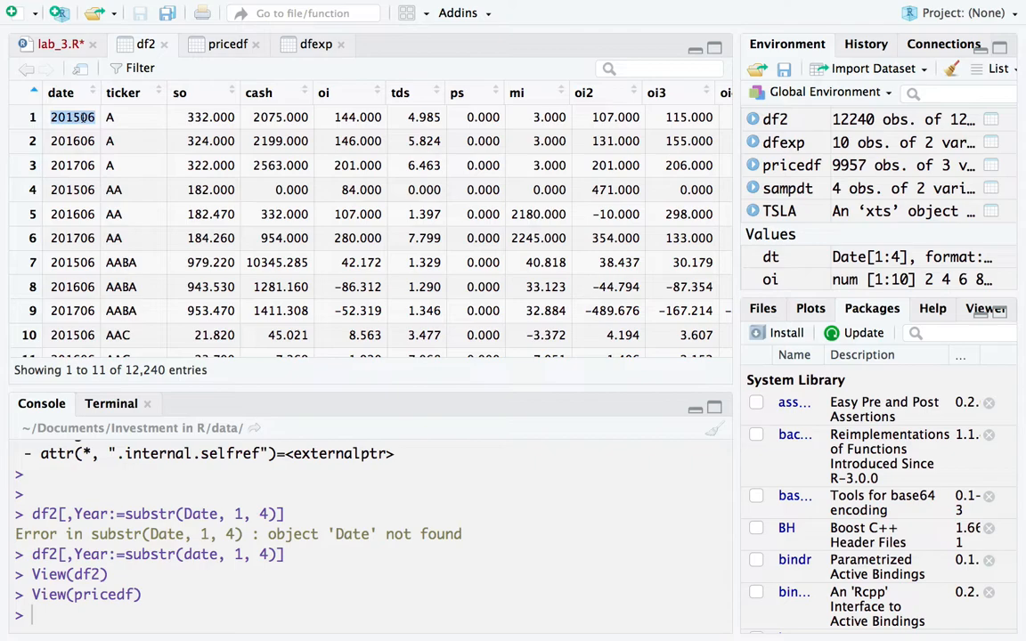
{"action": "scroll", "scroll_direction": "right", "scroll_amount": 3}
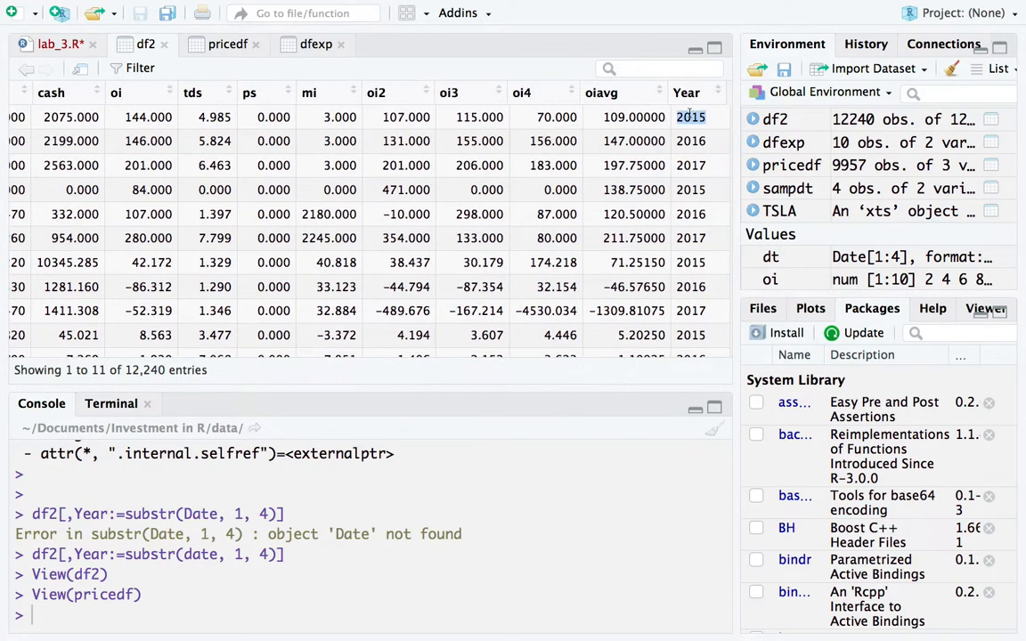
{"action": "left_click", "coordinate": [227, 43]}
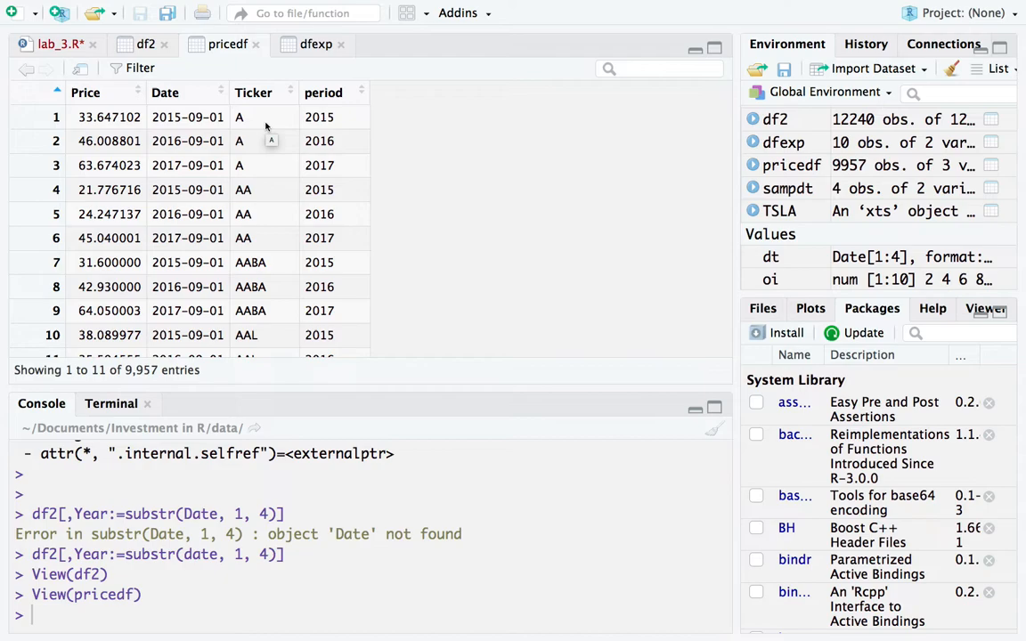
{"action": "left_click", "coordinate": [319, 117]}
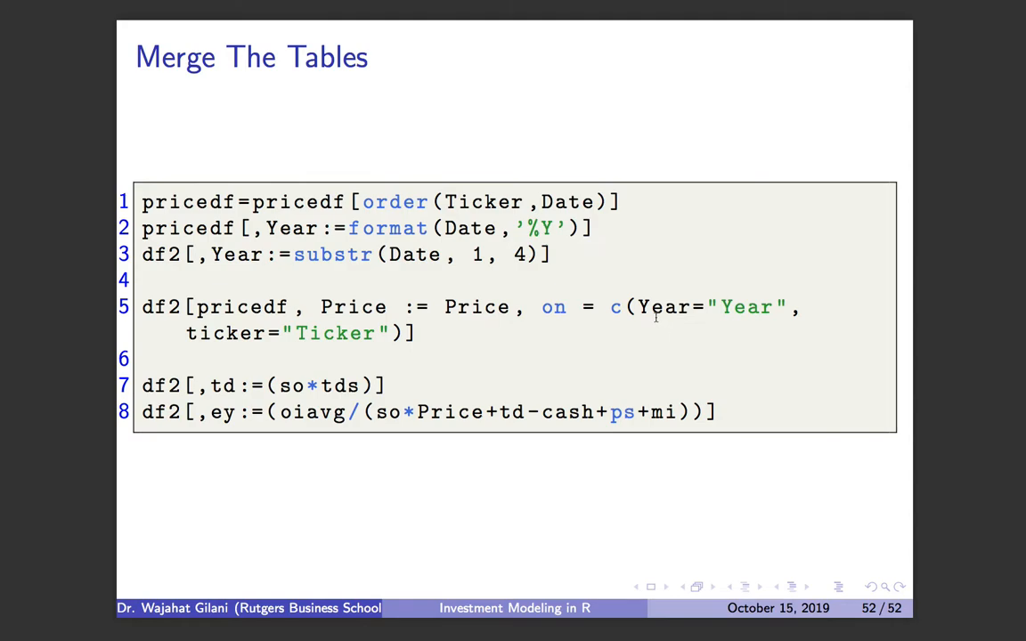
{"action": "double_click", "coordinate": [665, 307]}
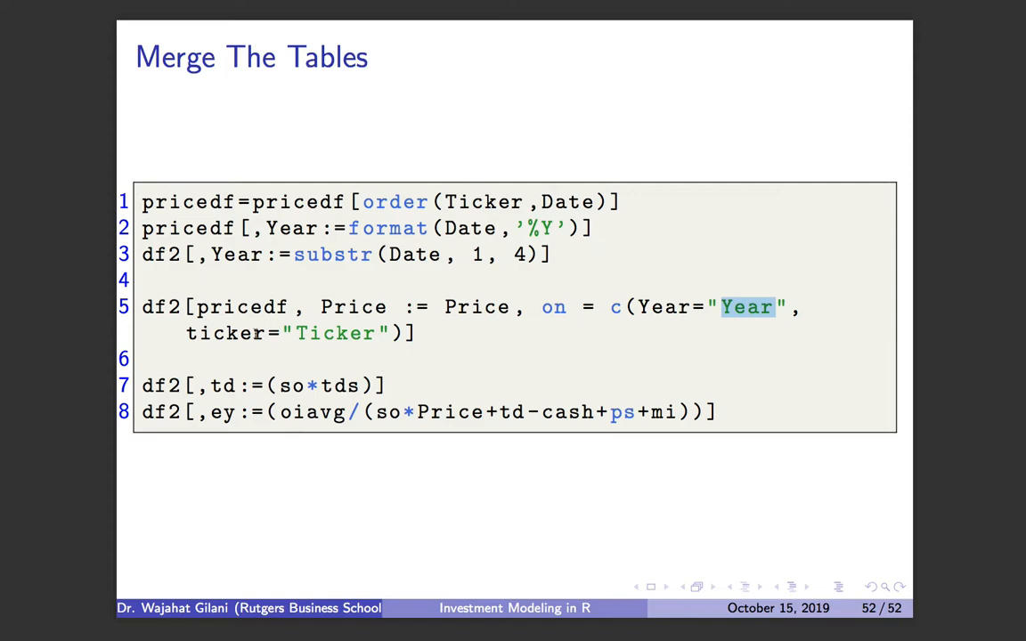
{"action": "double_click", "coordinate": [336, 333]}
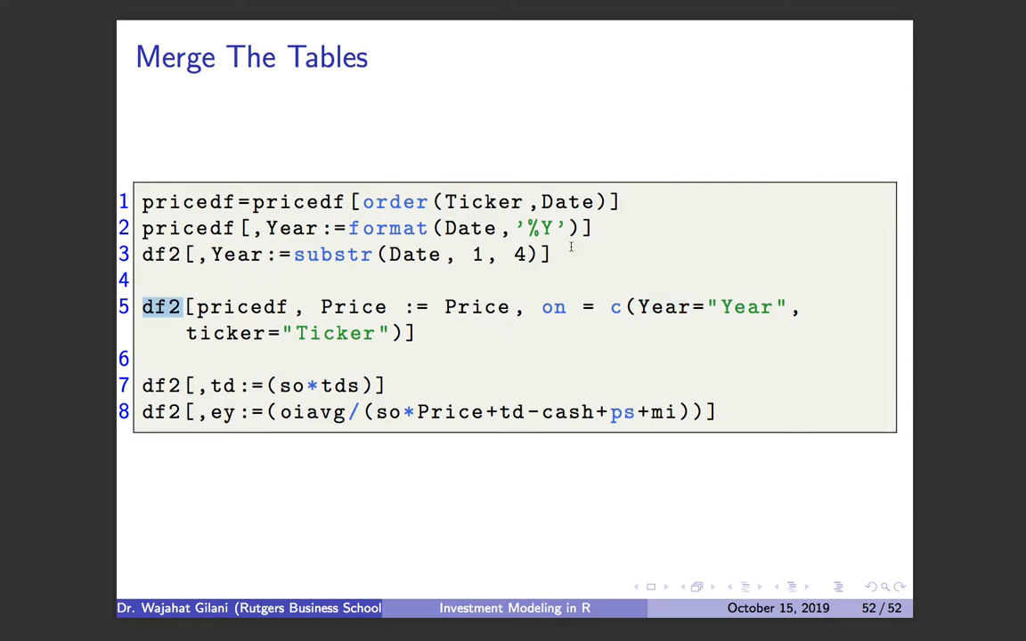
{"action": "double_click", "coordinate": [664, 307]}
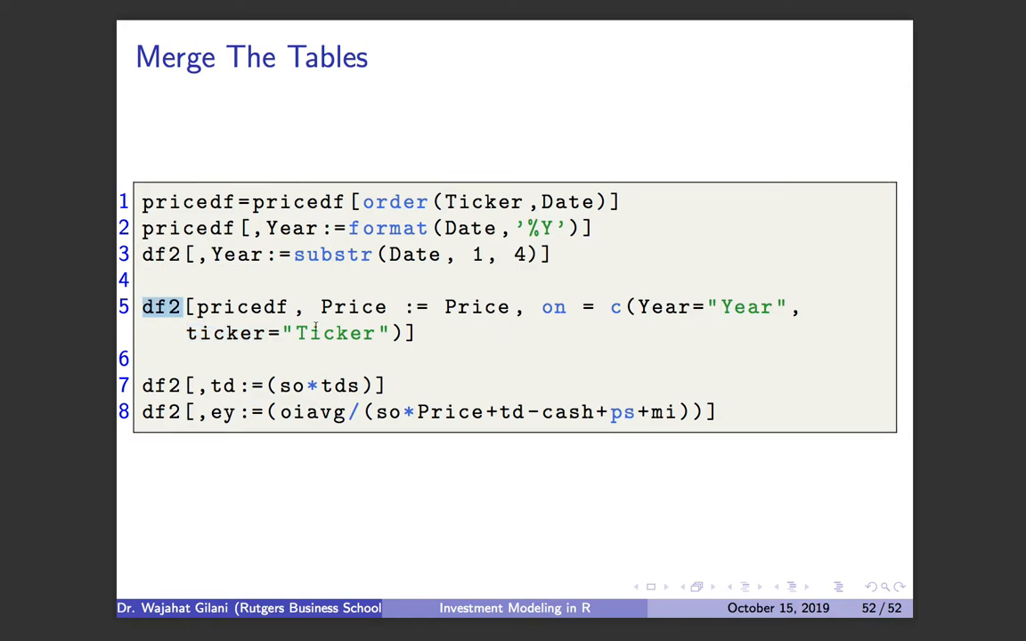
{"action": "double_click", "coordinate": [336, 333]}
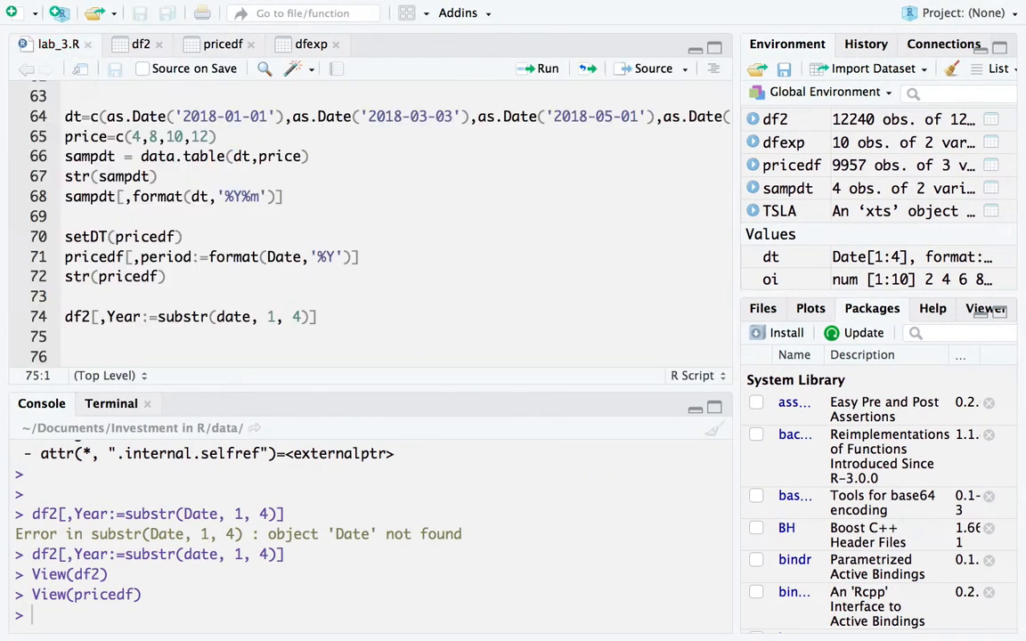
Write df2[pricedf,price:=Price, on line 75 and begin the on= argument.
{"action": "type", "text": "df2"}
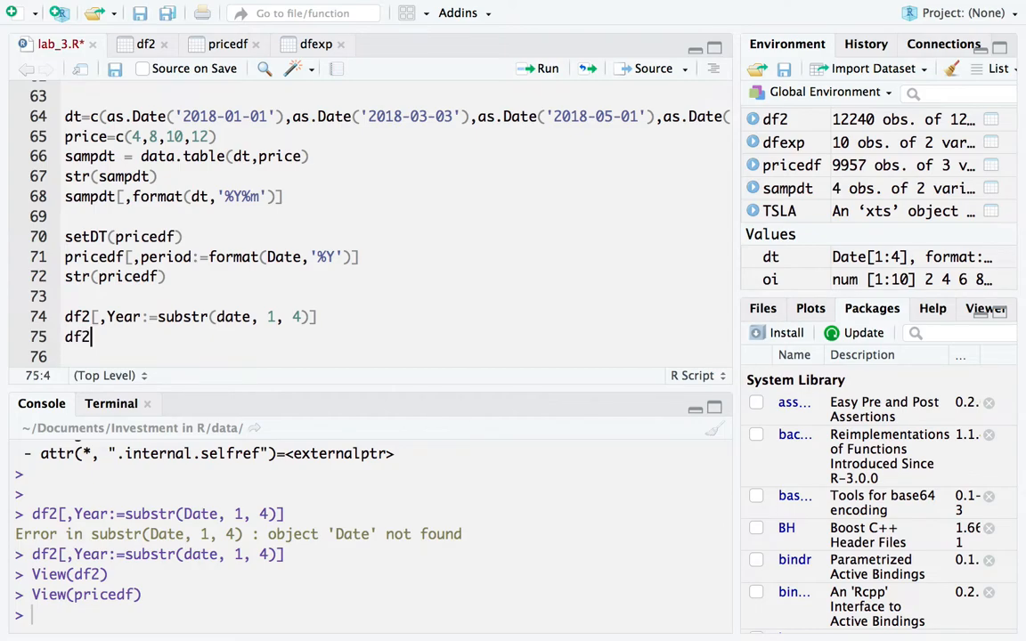
{"action": "type", "text": "["}
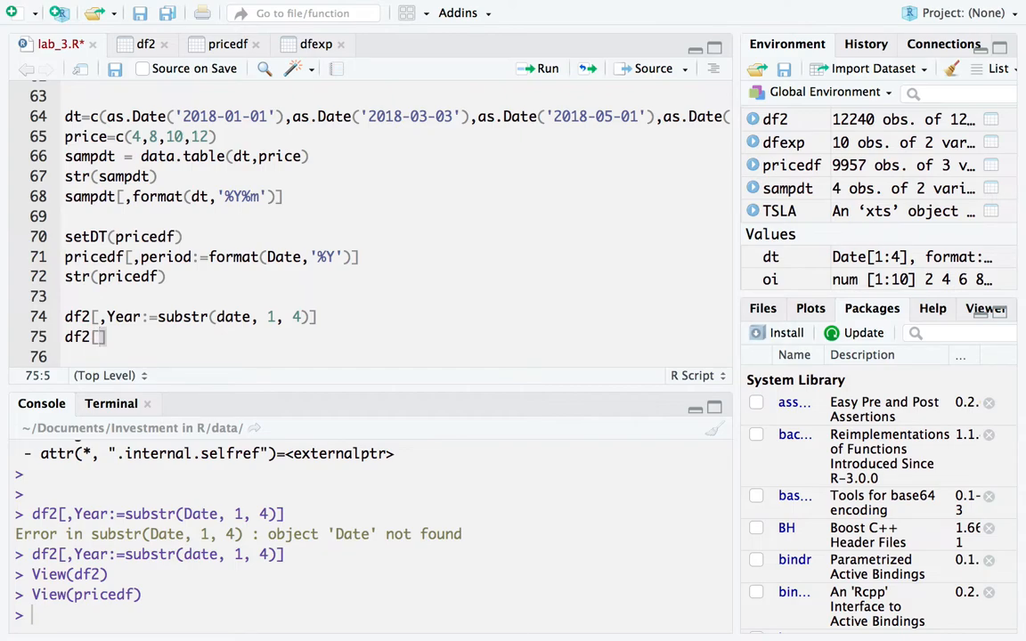
{"action": "type", "text": "pricedf"}
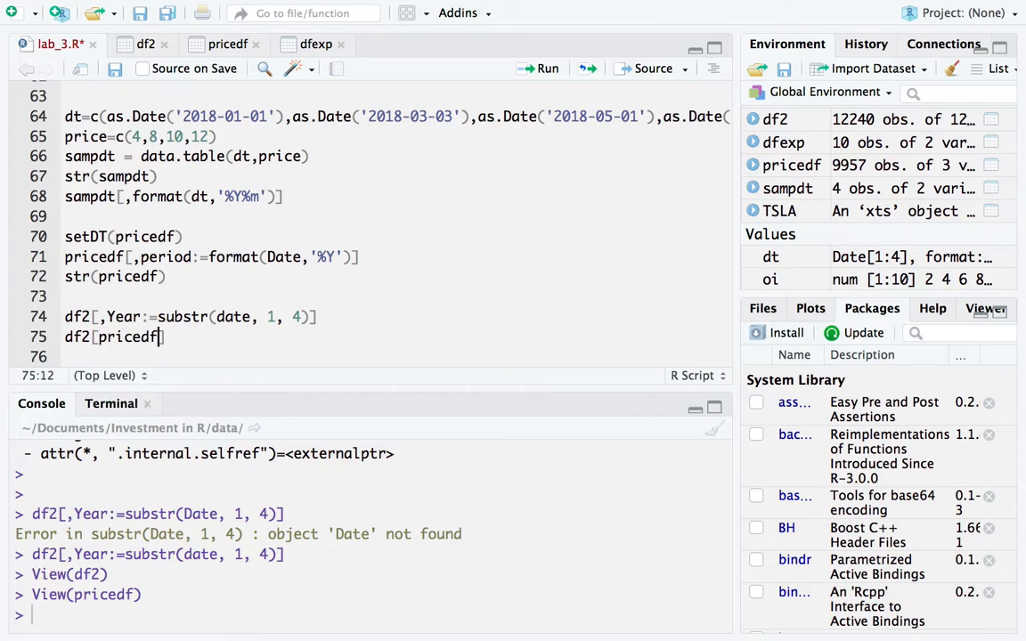
{"action": "type", "text": ","}
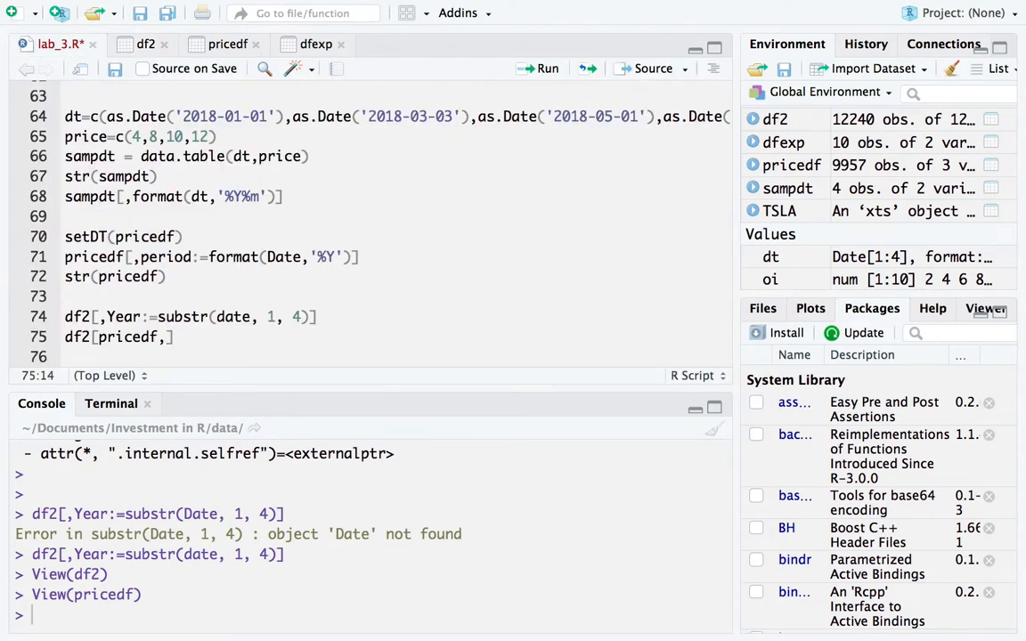
{"action": "type", "text": "price"}
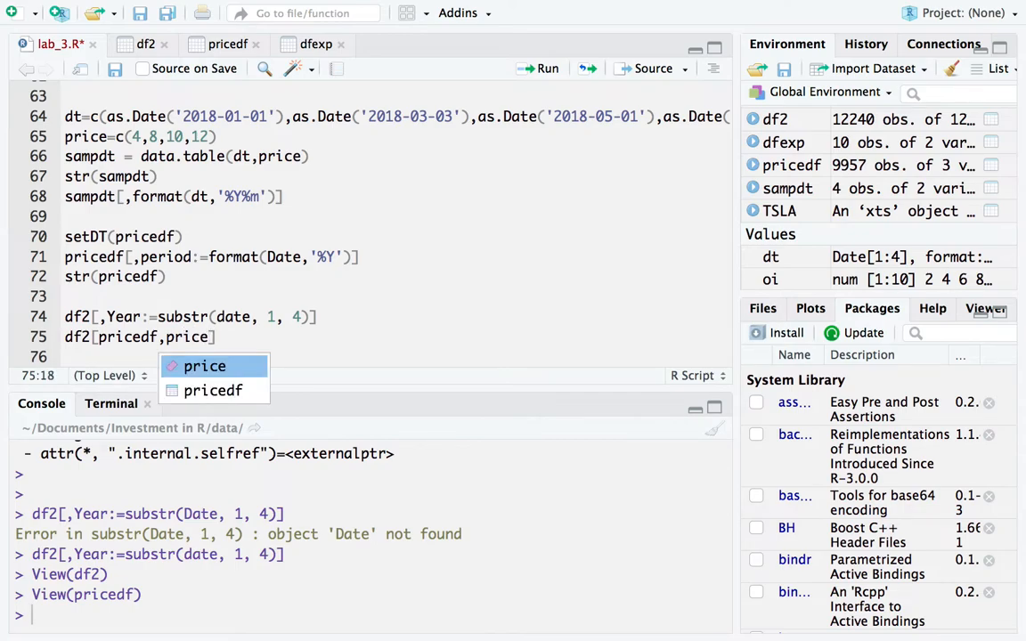
{"action": "type", "text": ":="}
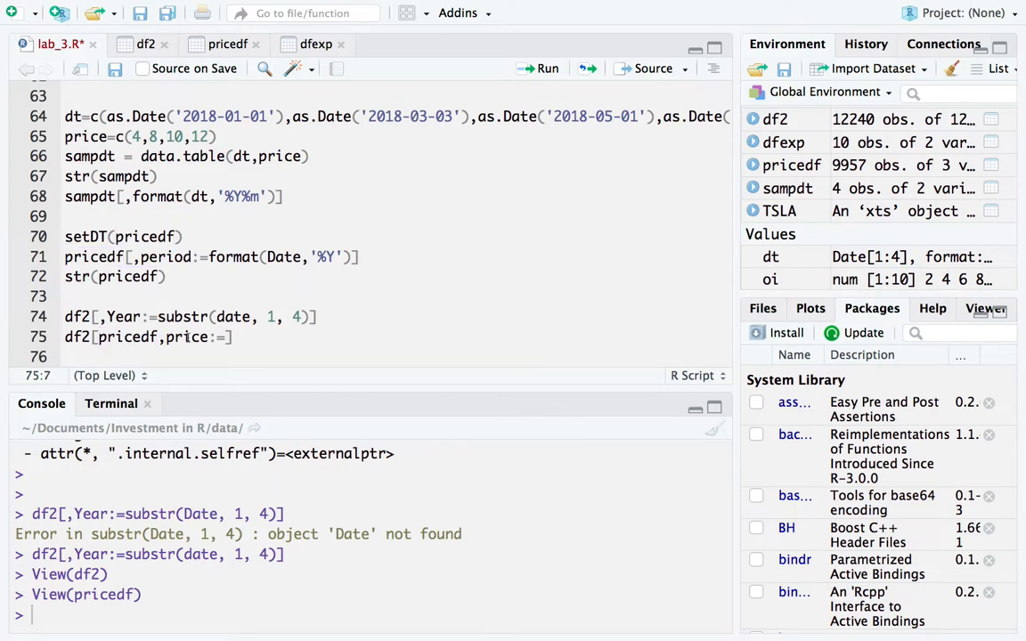
{"action": "double_click", "coordinate": [187, 337]}
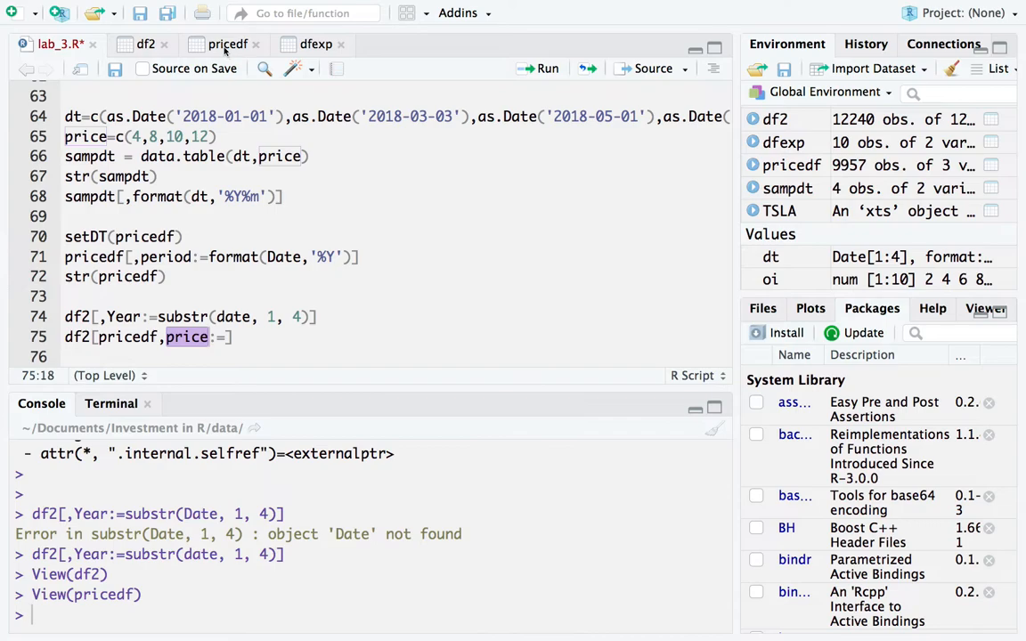
{"action": "left_click", "coordinate": [227, 43]}
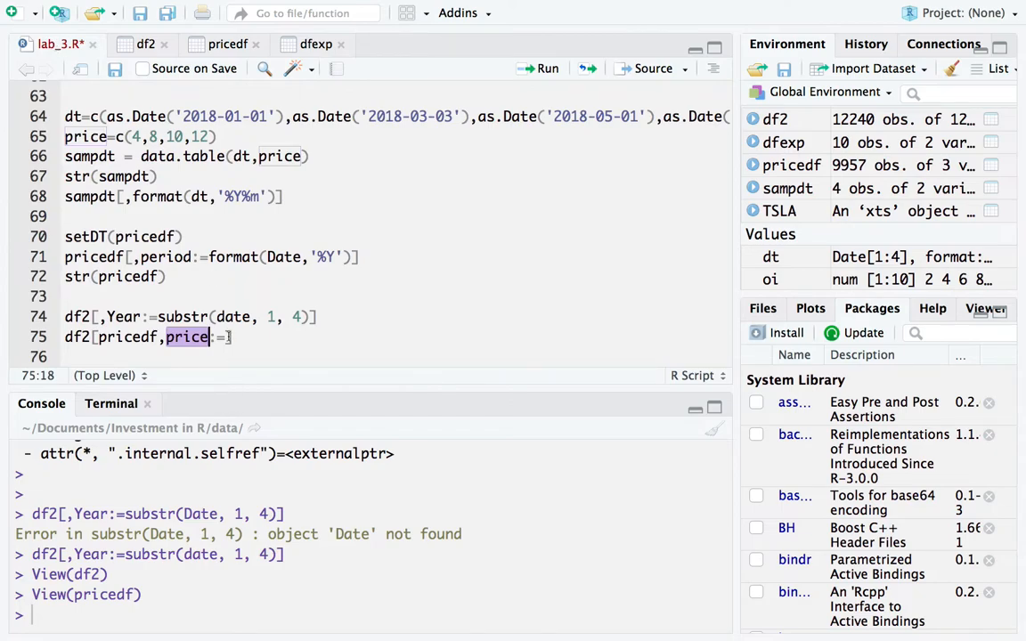
{"action": "type", "text": "P"}
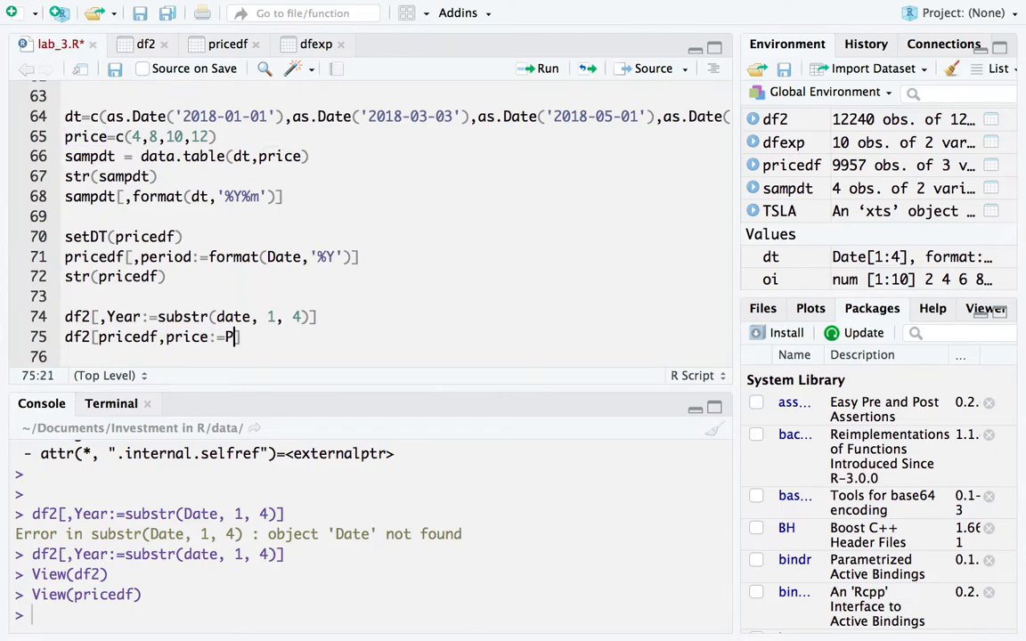
{"action": "type", "text": "rice"}
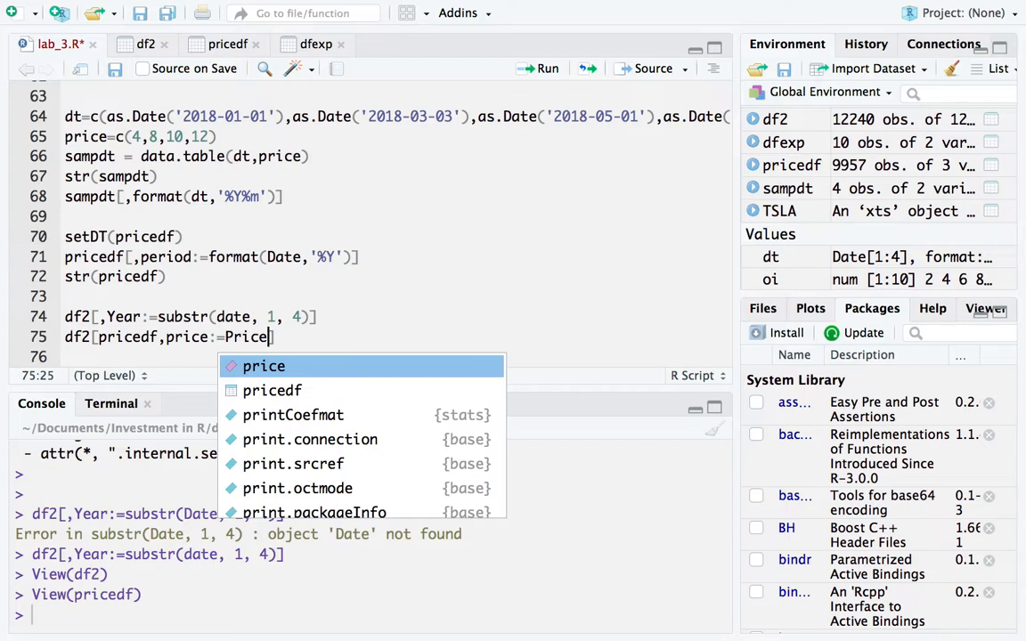
{"action": "type", "text": ","}
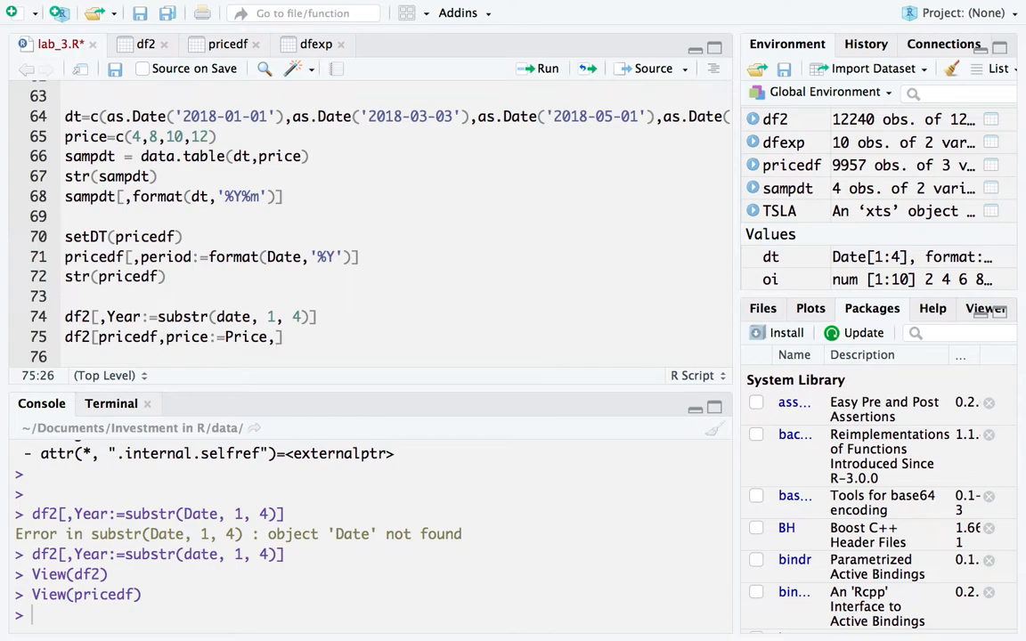
{"action": "type", "text": "on"}
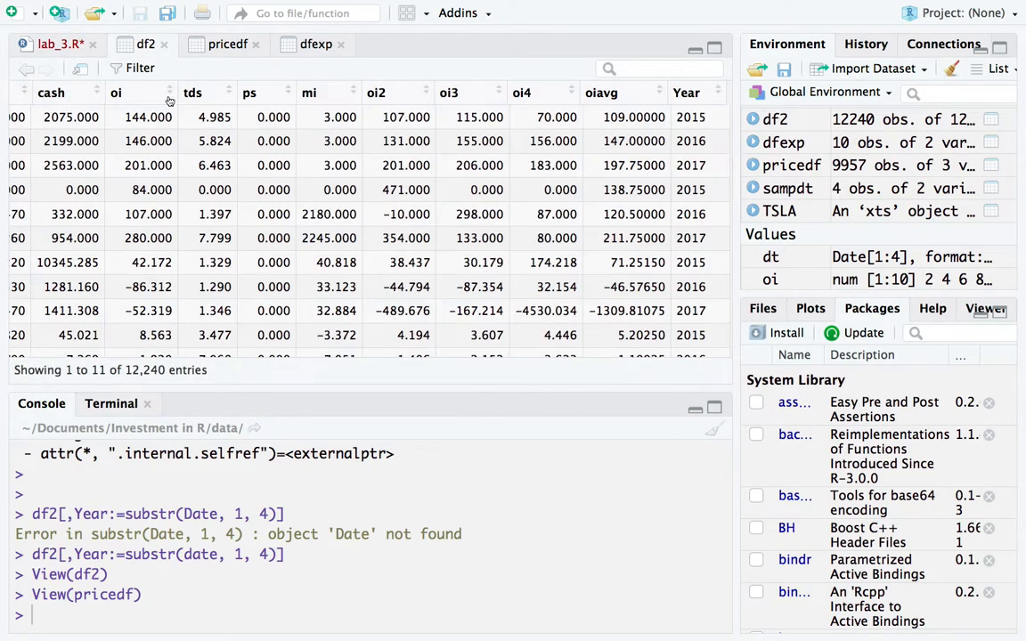
Toggle between df2 and pricedf viewers, ending on pricedf's Price, Date, Ticker and period columns.
{"action": "left_click", "coordinate": [228, 44]}
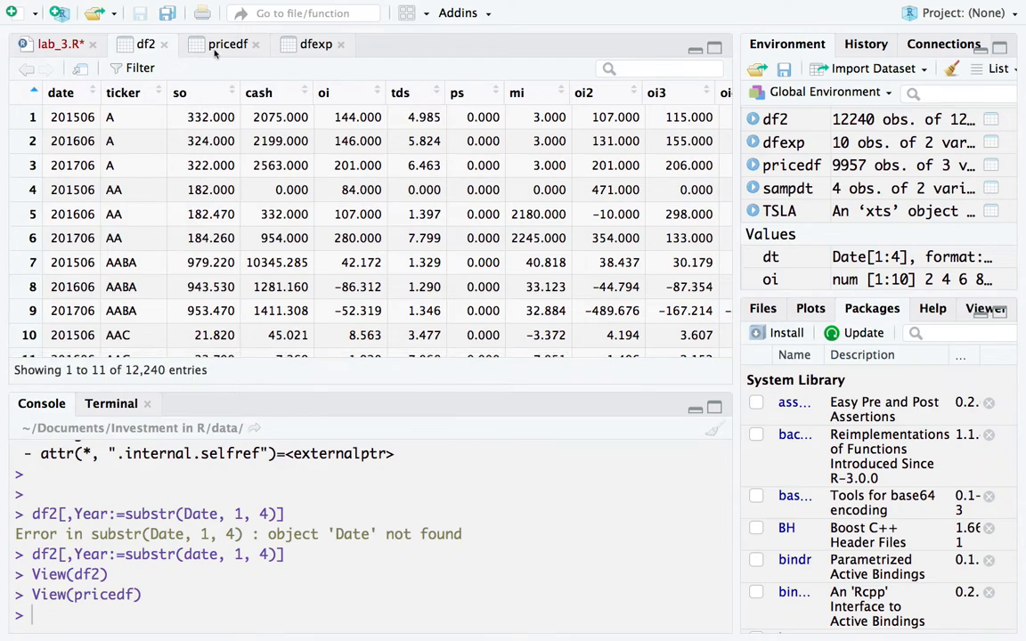
{"action": "left_click", "coordinate": [227, 44]}
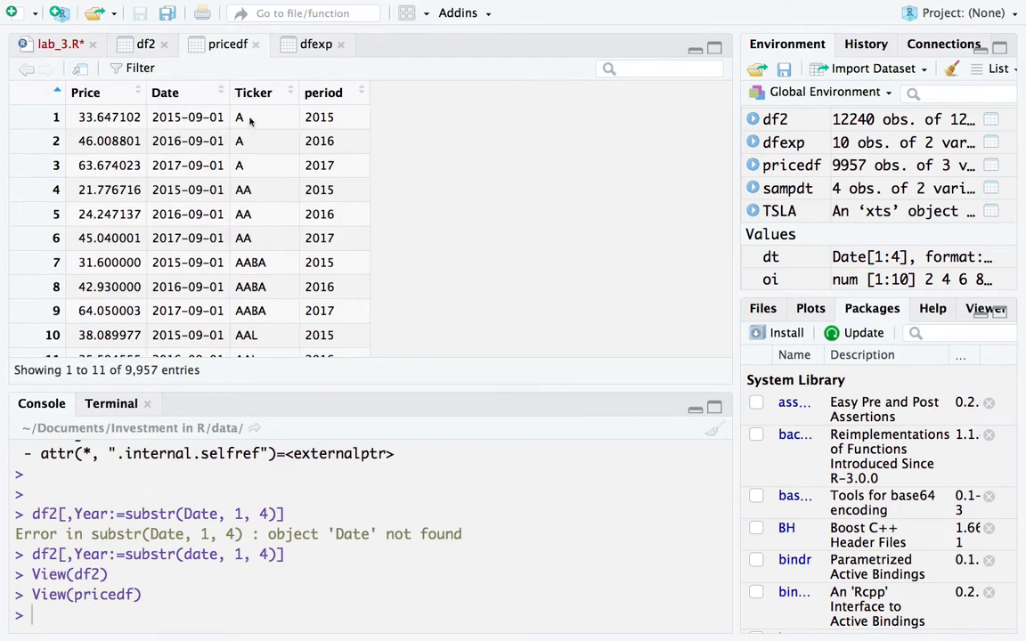
{"action": "left_click", "coordinate": [145, 44]}
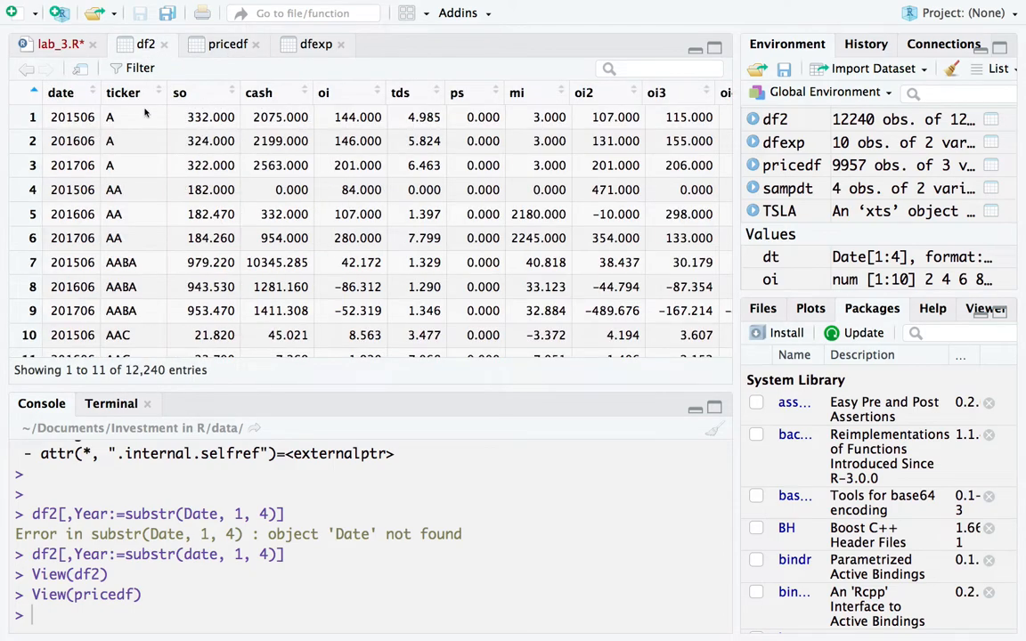
{"action": "left_click", "coordinate": [227, 44]}
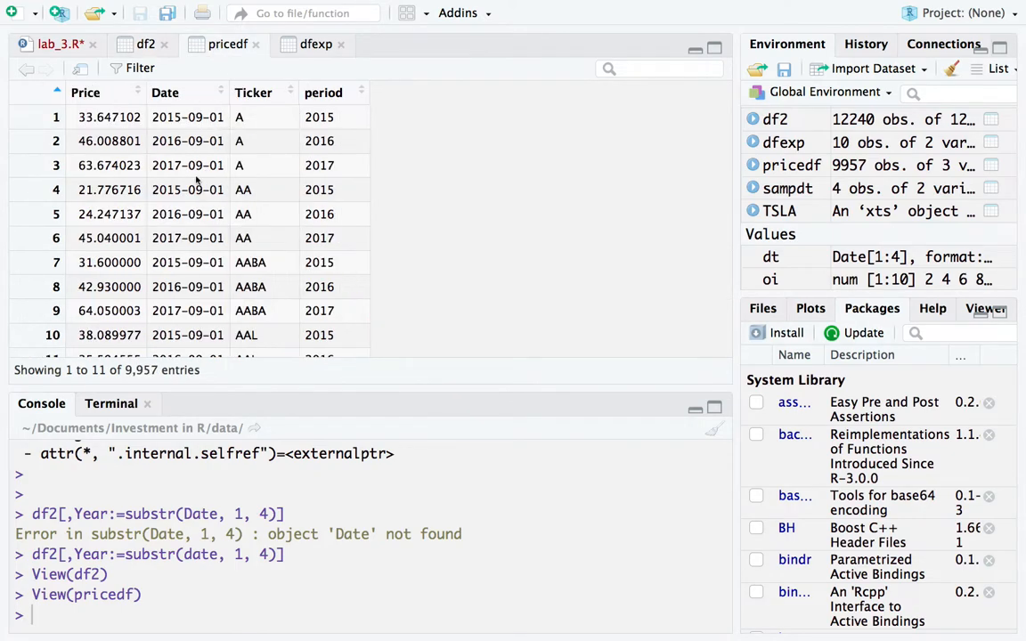
{"action": "left_click", "coordinate": [145, 43]}
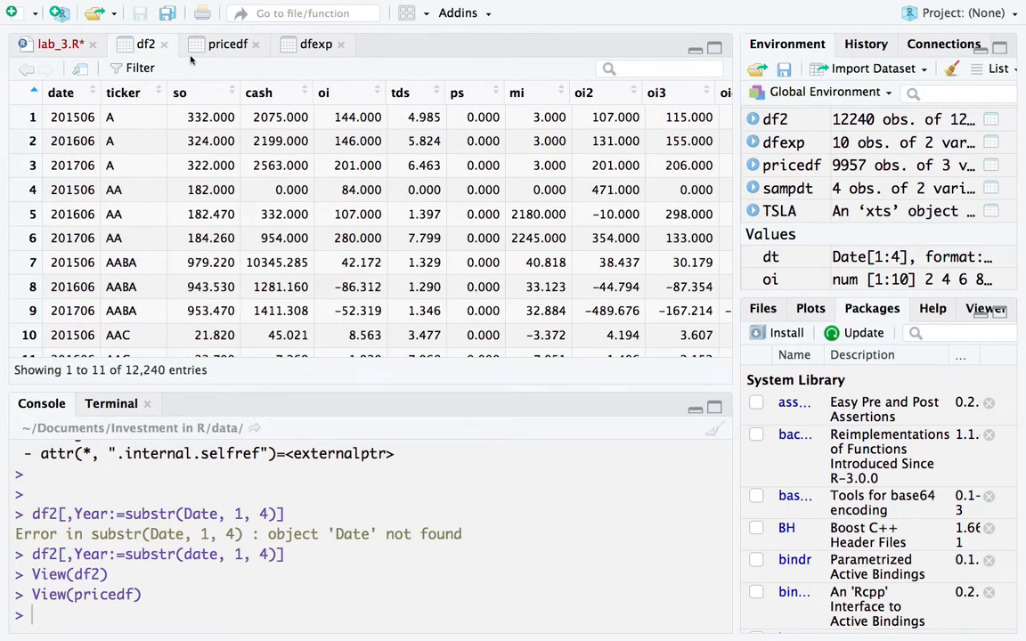
{"action": "left_click", "coordinate": [227, 43]}
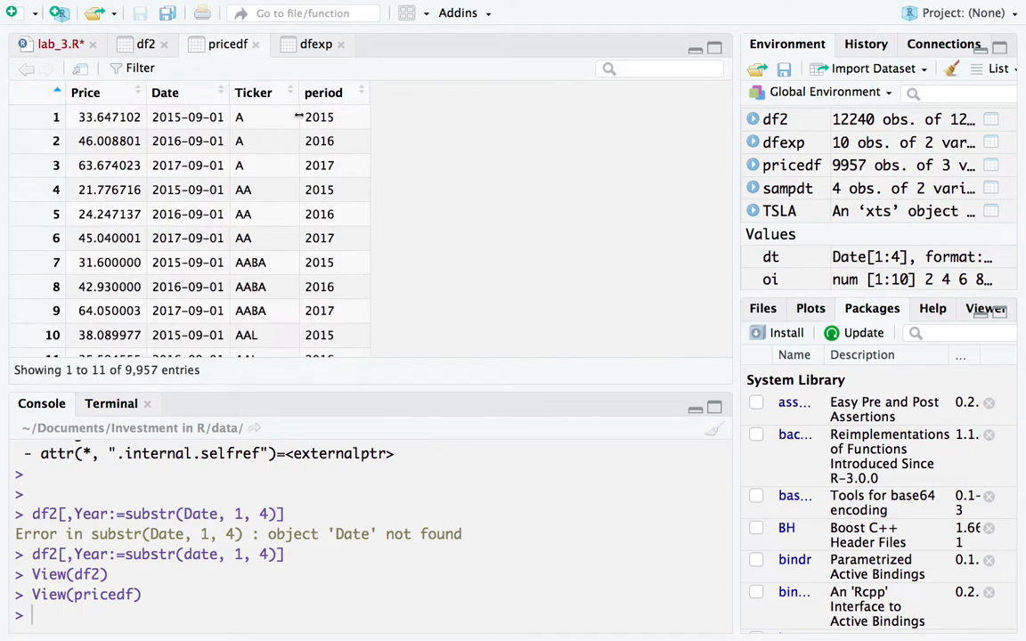
{"action": "mouse_move", "coordinate": [265, 98]}
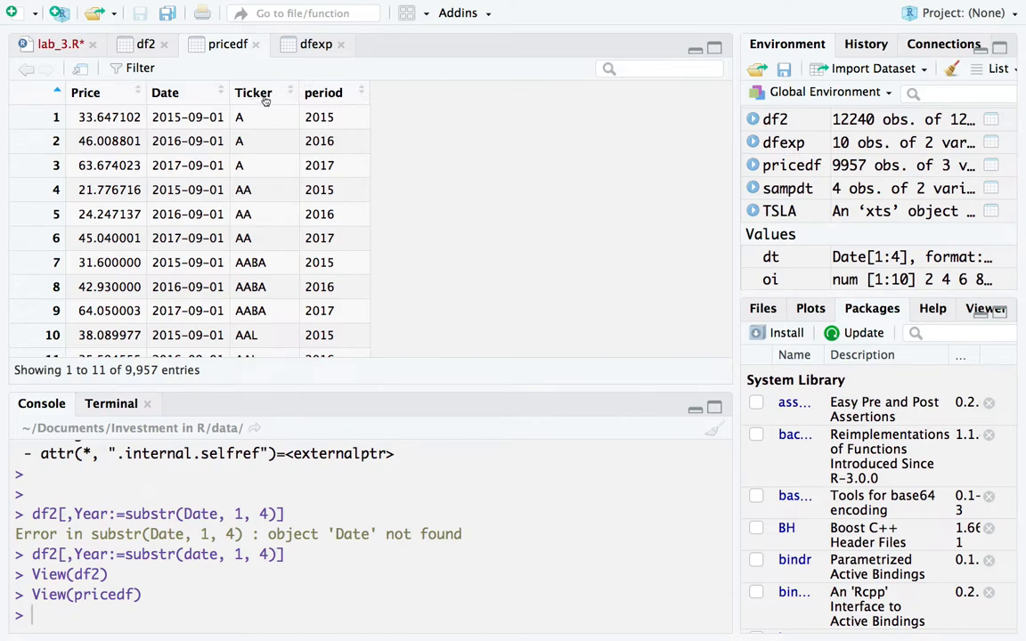
{"action": "mouse_move", "coordinate": [254, 93]}
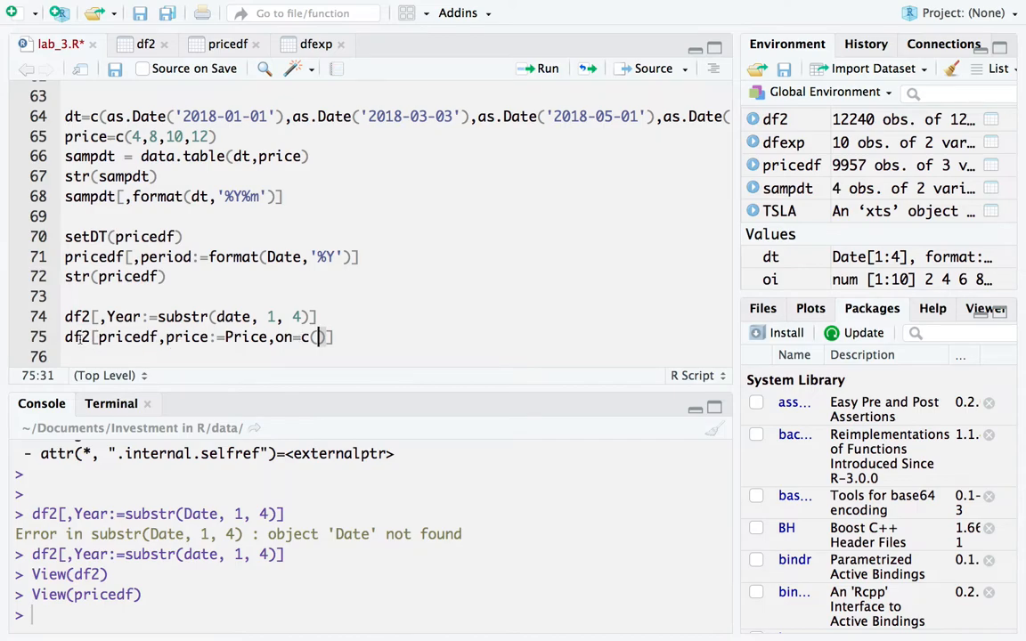
Start the join keys as on=c(ticker='') using the ticker autocomplete.
{"action": "double_click", "coordinate": [77, 336]}
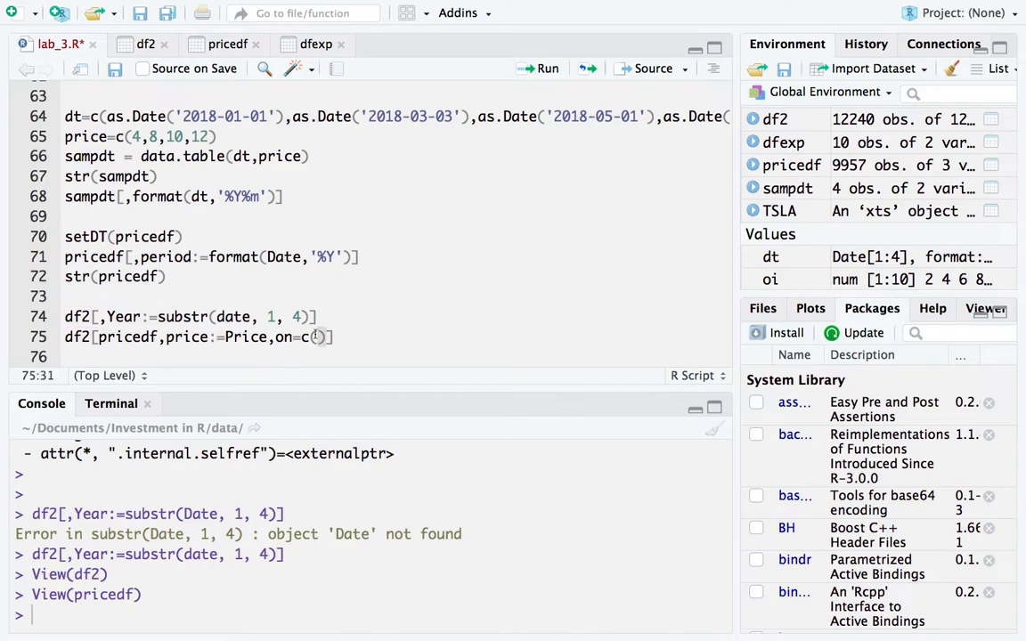
{"action": "type", "text": "tice"}
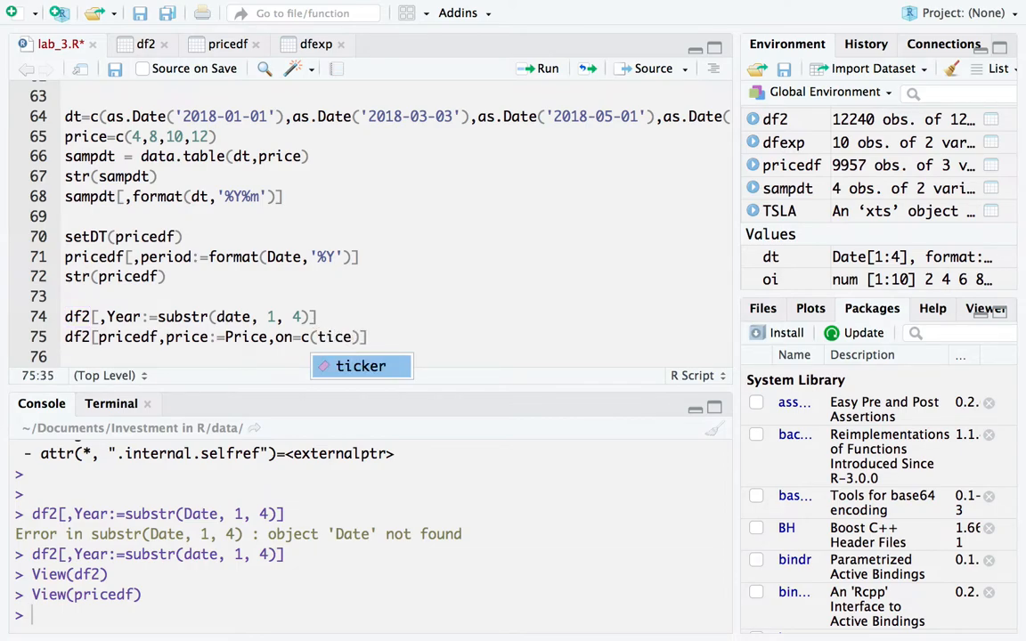
{"action": "key", "text": "Tab"}
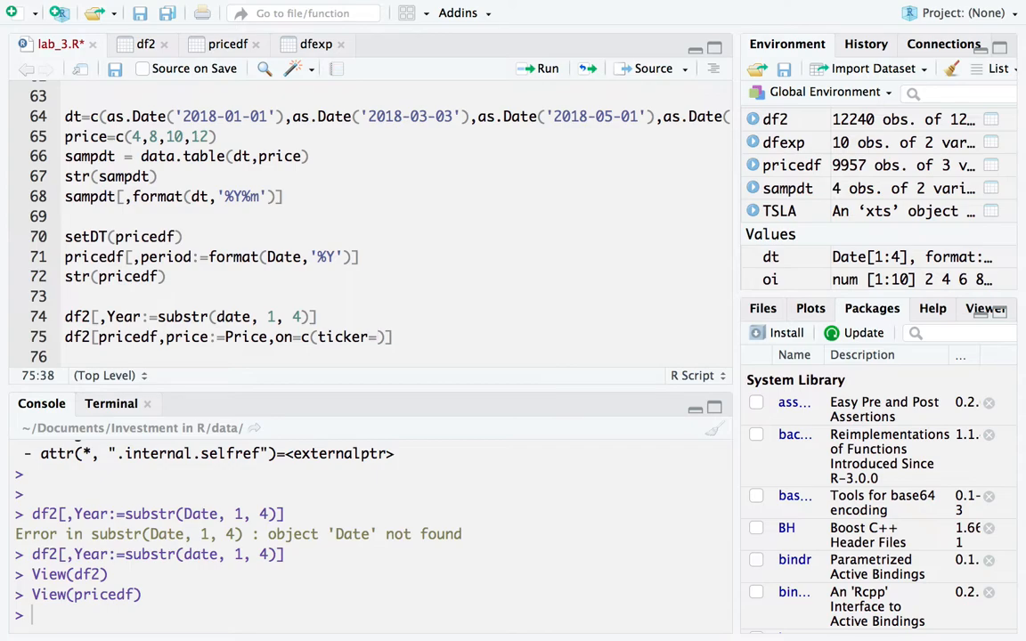
{"action": "type", "text": "''"}
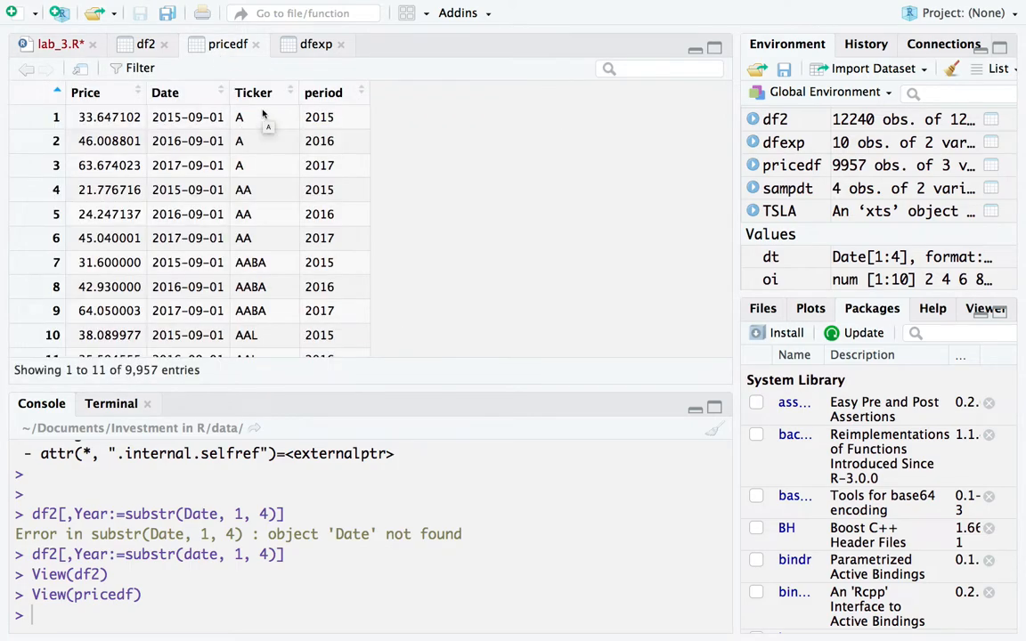
{"action": "mouse_move", "coordinate": [267, 117]}
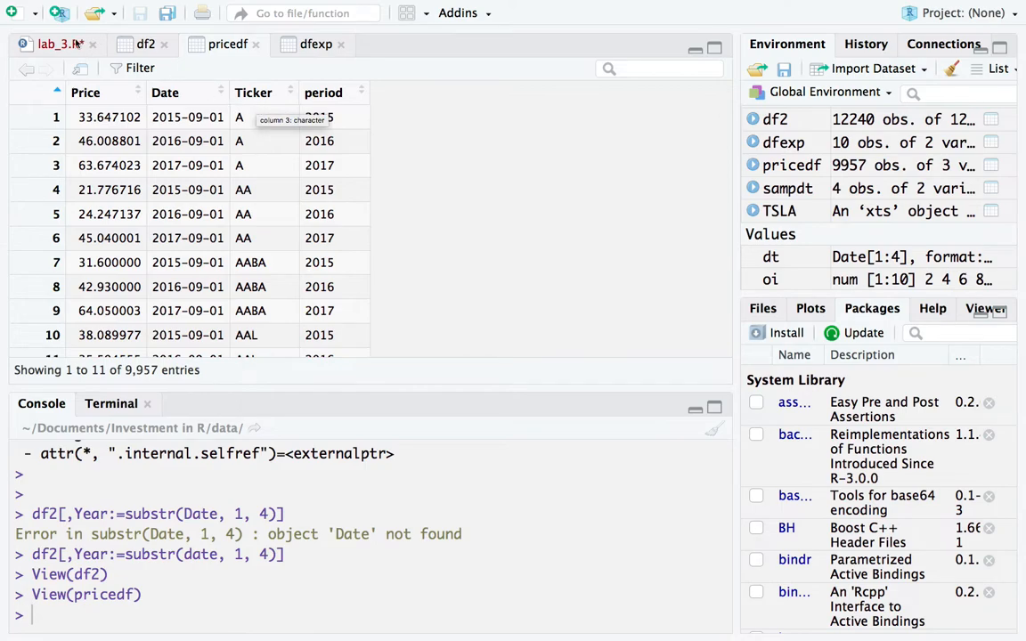
Complete the first join key as ticker='Ticker',.
{"action": "left_click", "coordinate": [59, 44]}
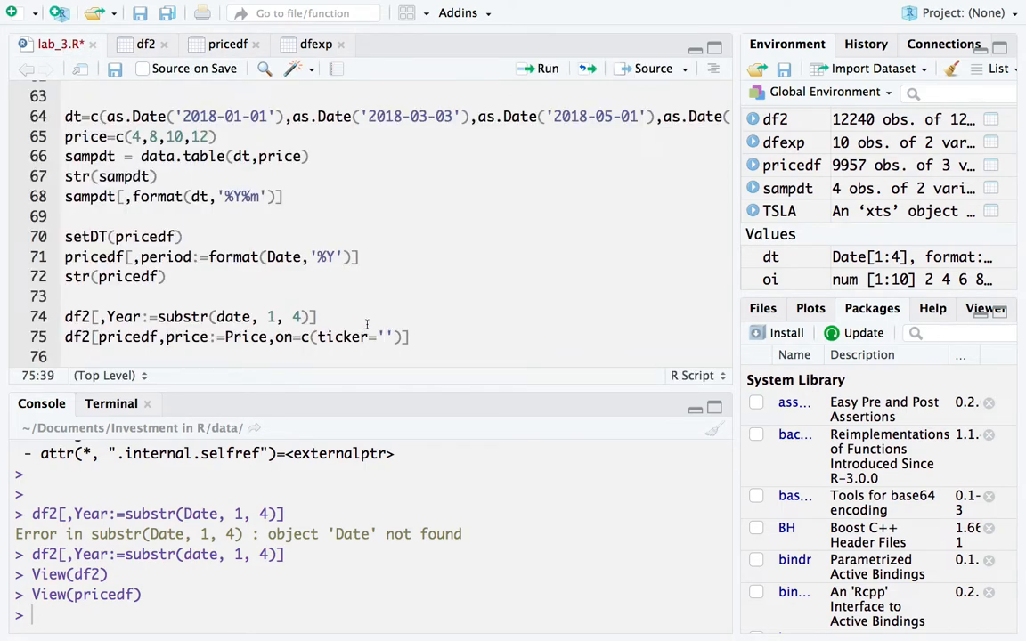
{"action": "type", "text": "Ticker"}
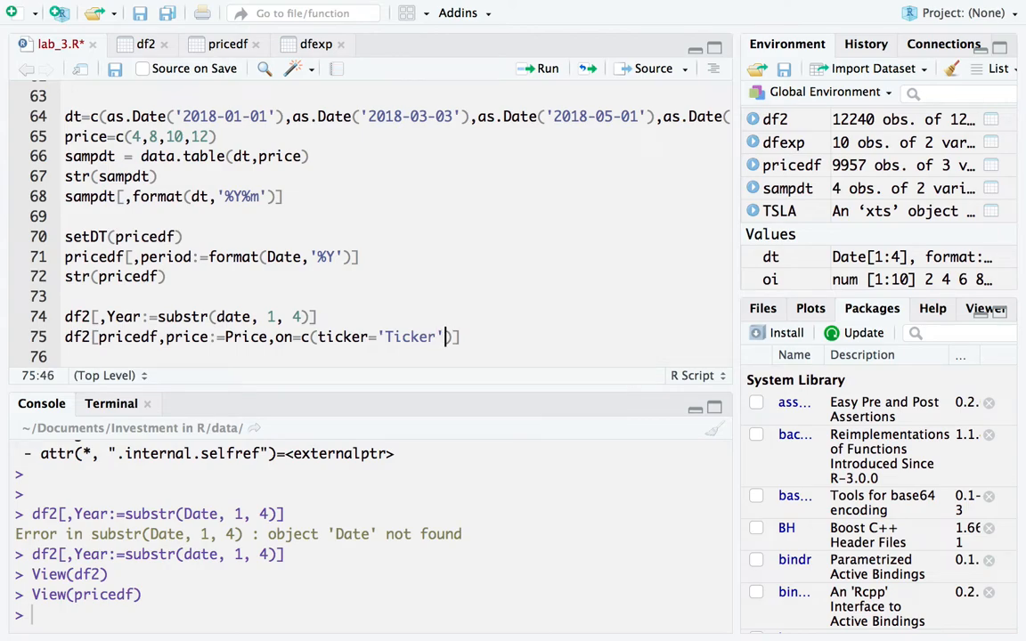
{"action": "type", "text": ","}
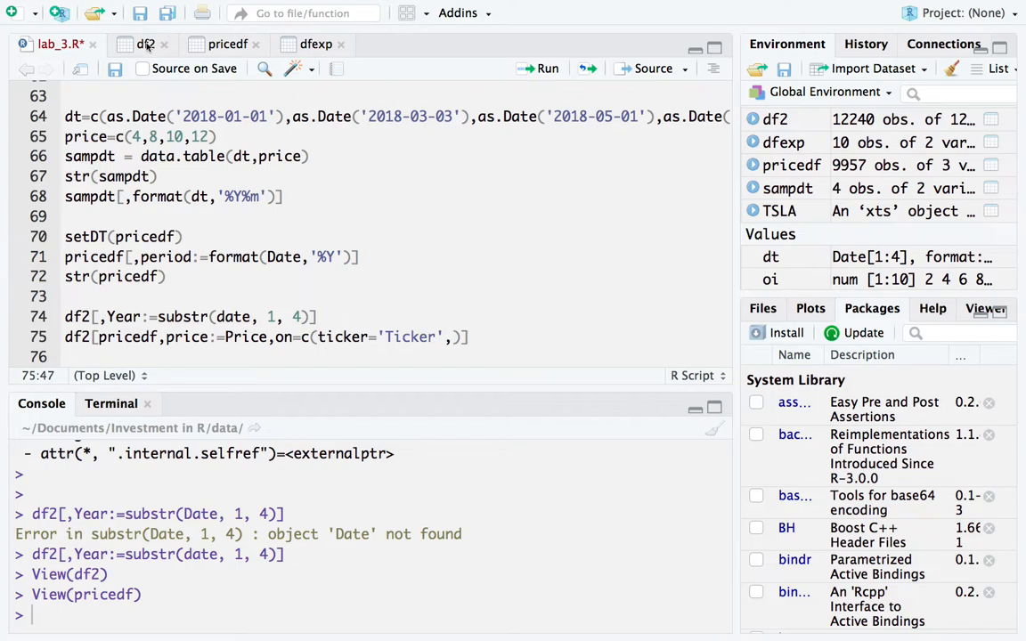
{"action": "left_click", "coordinate": [146, 44]}
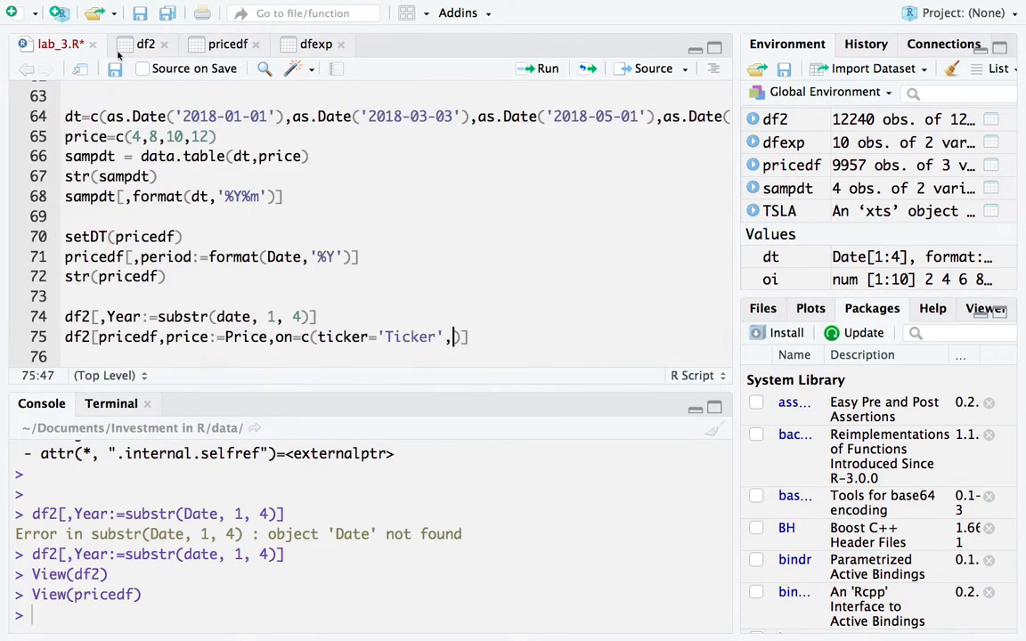
Add the second key Year='period', correcting the 'perid' typo.
{"action": "type", "text": "Year="}
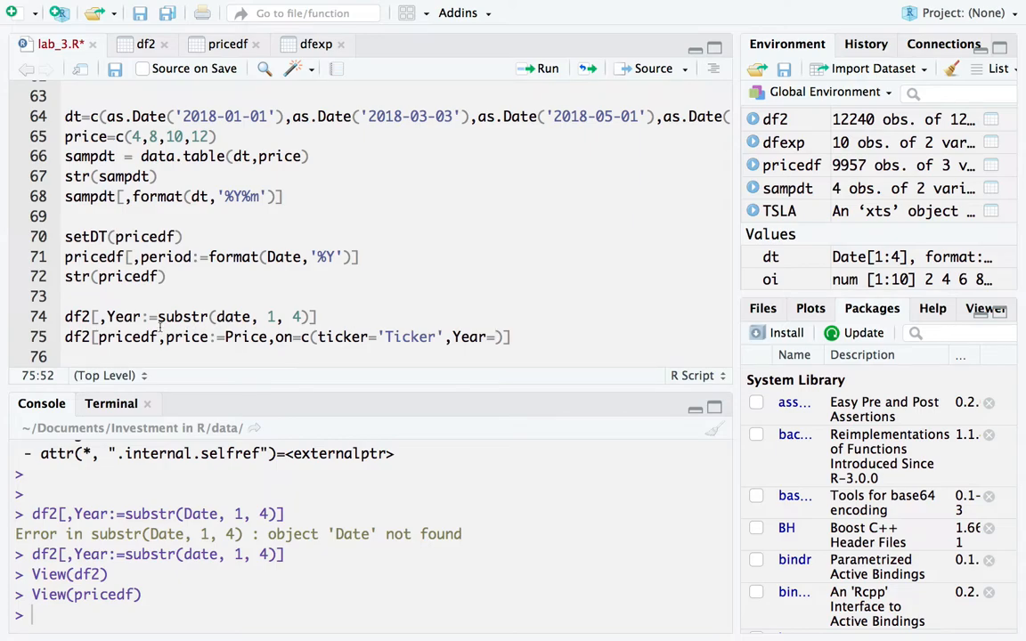
{"action": "type", "text": "''"}
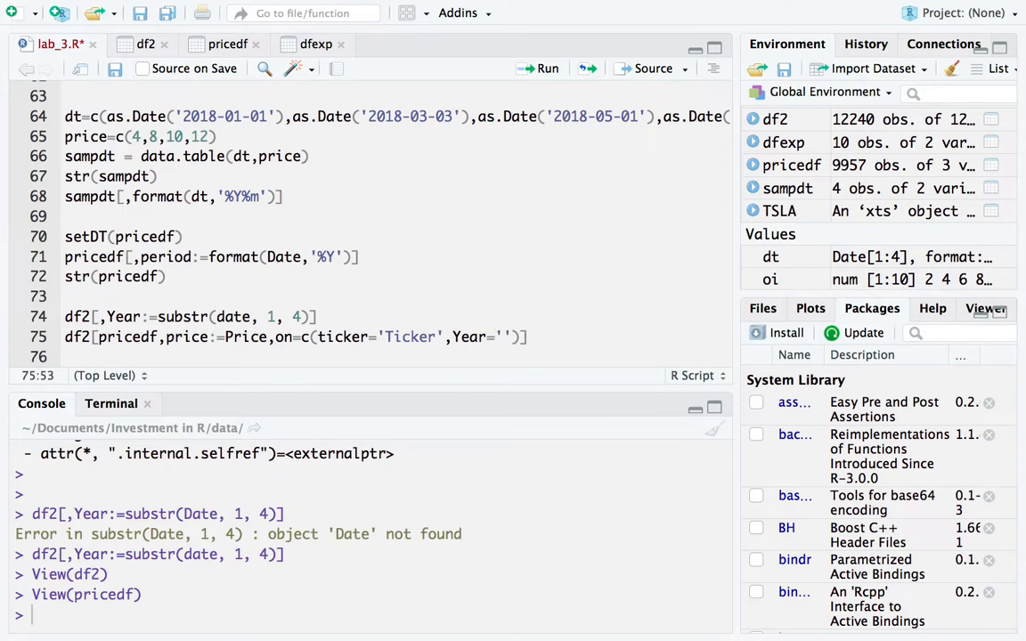
{"action": "left_click", "coordinate": [227, 43]}
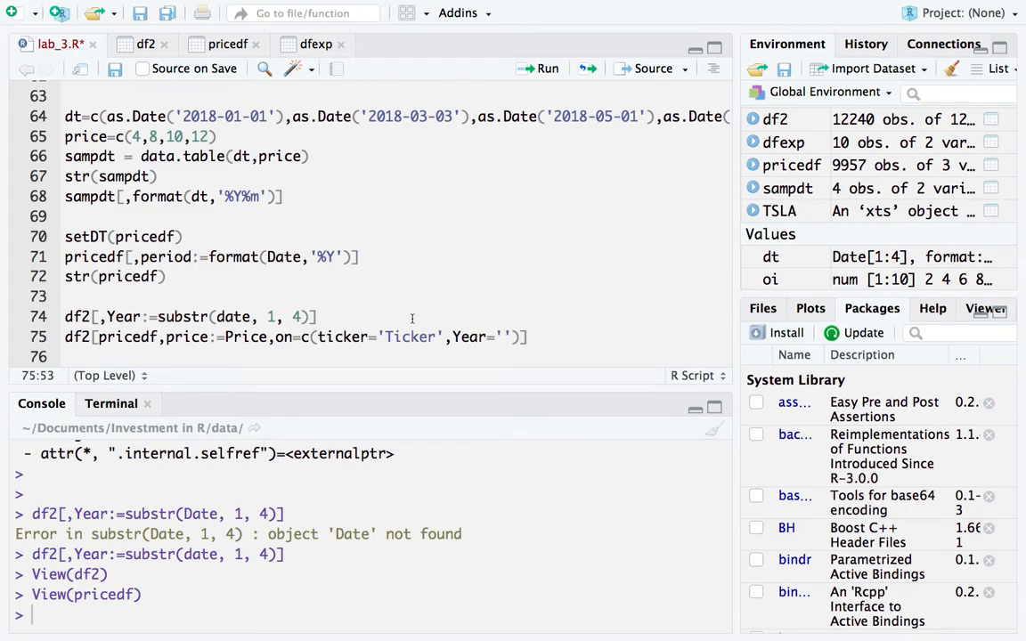
{"action": "type", "text": "perid"}
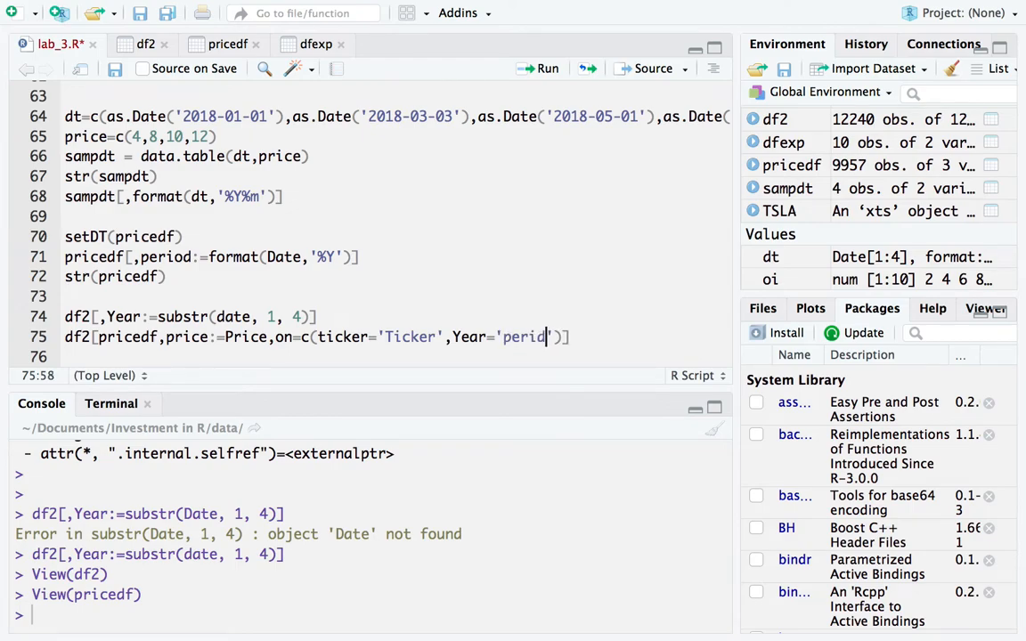
{"action": "key", "text": "Backspace"}
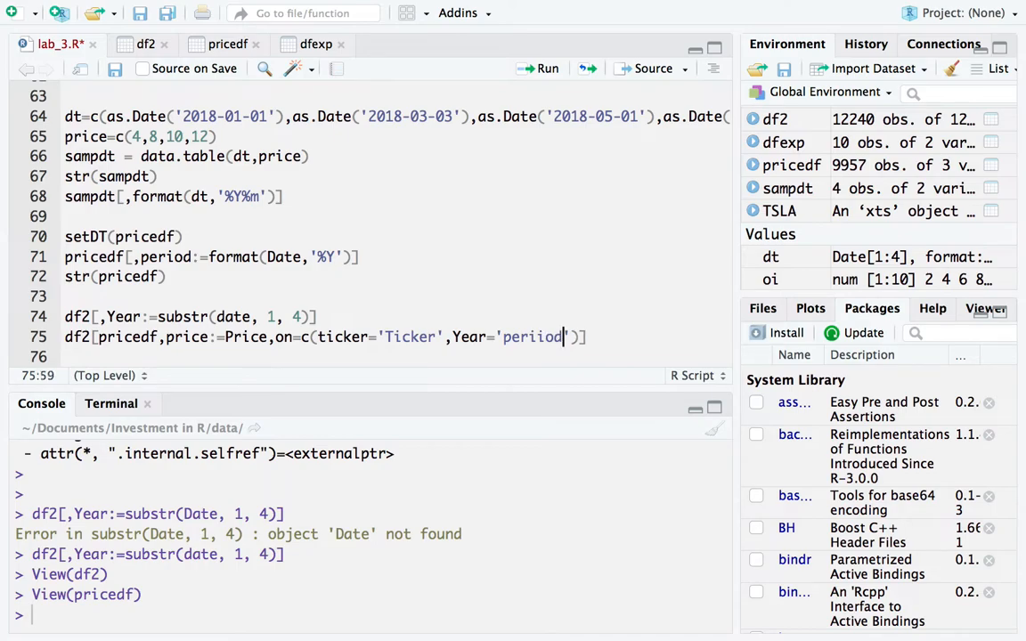
{"action": "key", "text": "BackSpace"}
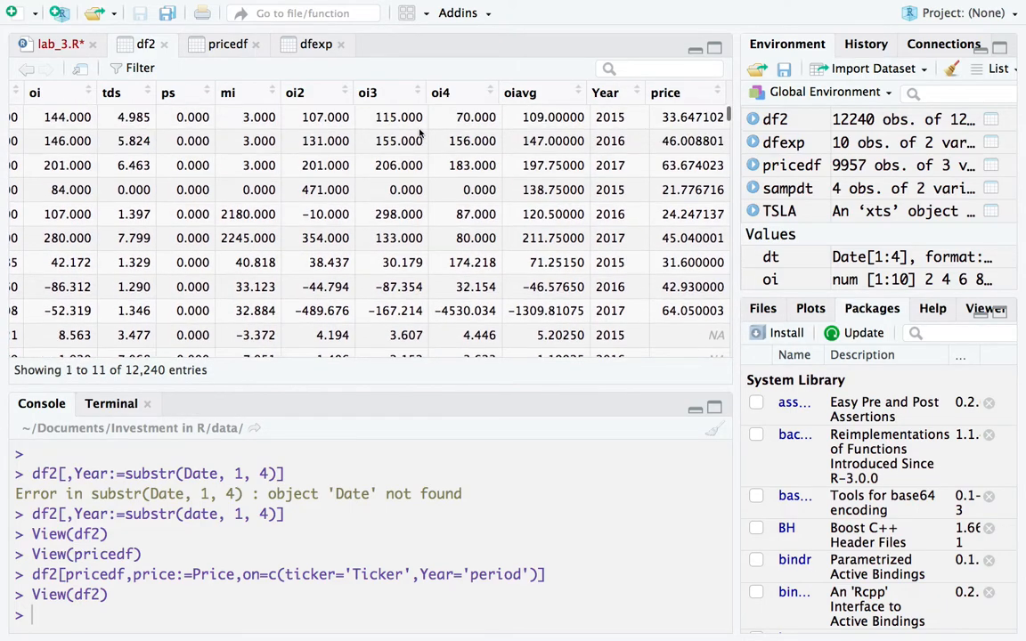
{"action": "mouse_move", "coordinate": [662, 138]}
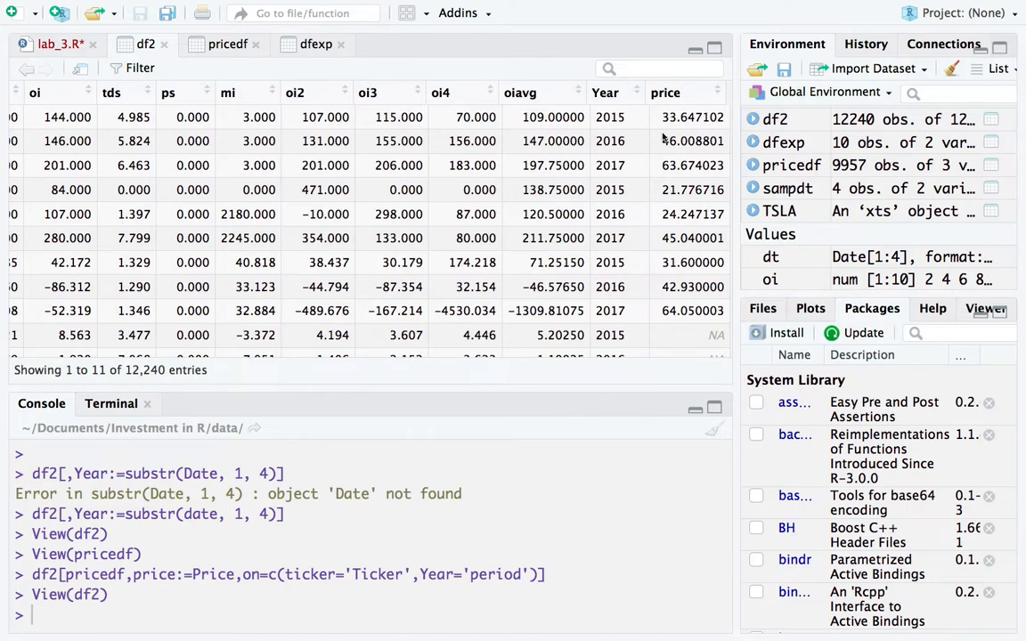
{"action": "mouse_move", "coordinate": [554, 127]}
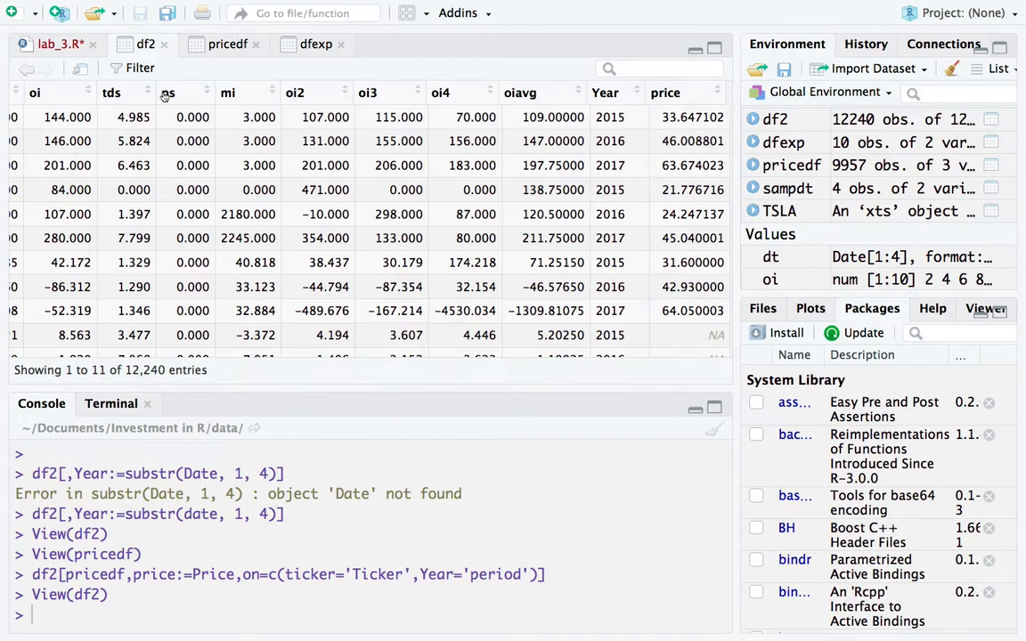
{"action": "mouse_move", "coordinate": [167, 93]}
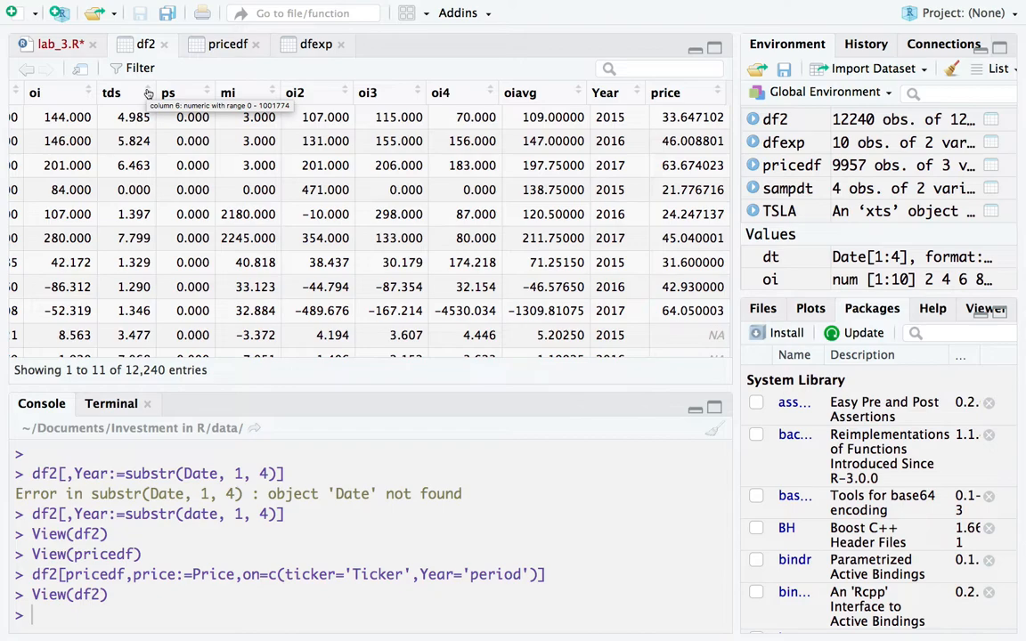
{"action": "mouse_move", "coordinate": [220, 145]}
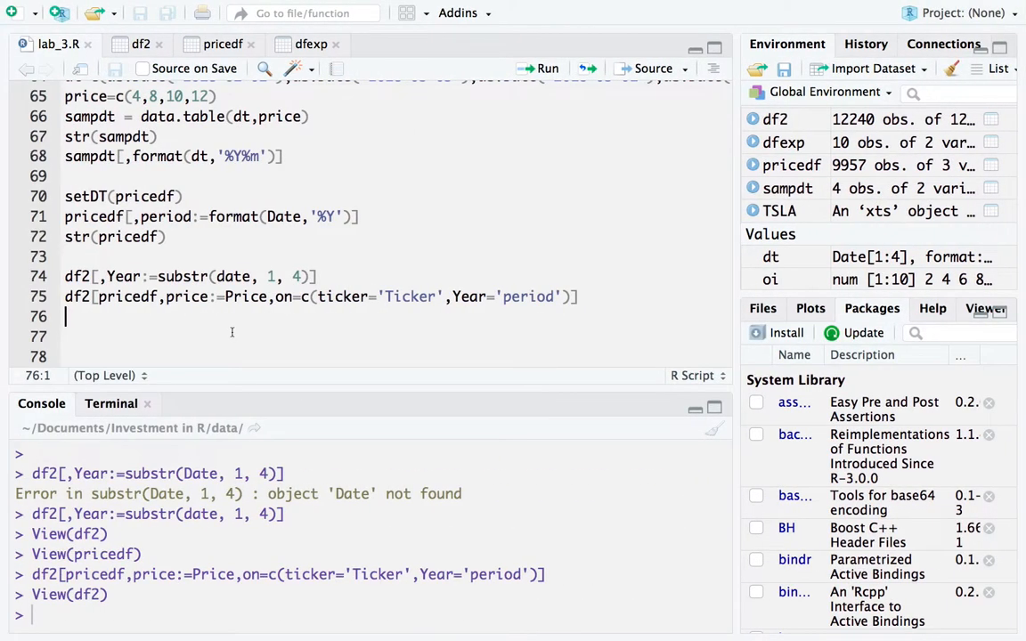
Write df2[,td:=so*tds] on line 77 of lab_3.R.
{"action": "type", "text": "df"}
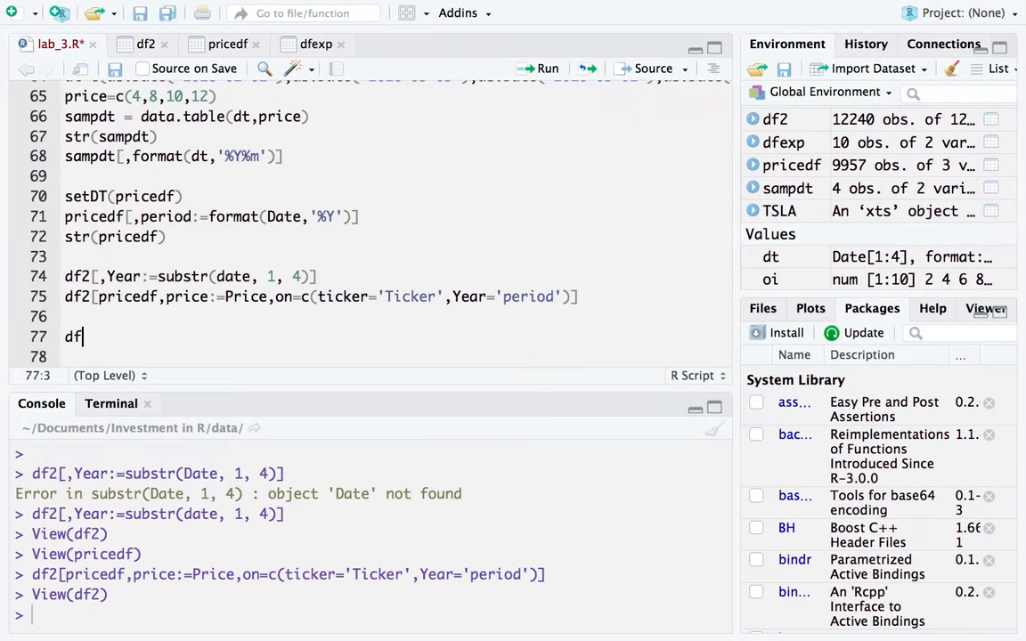
{"action": "type", "text": "2["}
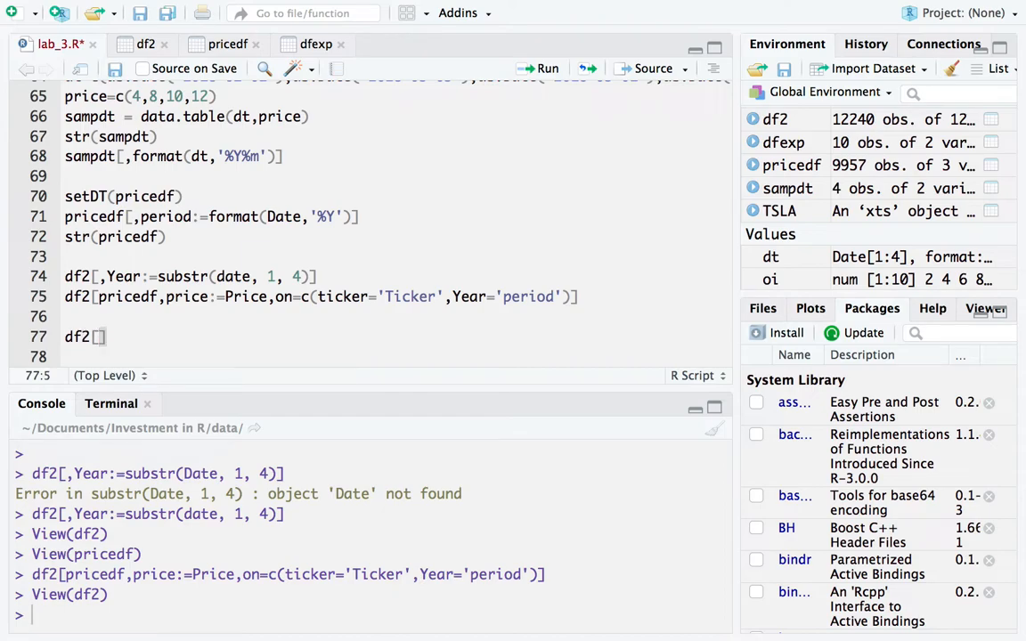
{"action": "type", "text": ",td"}
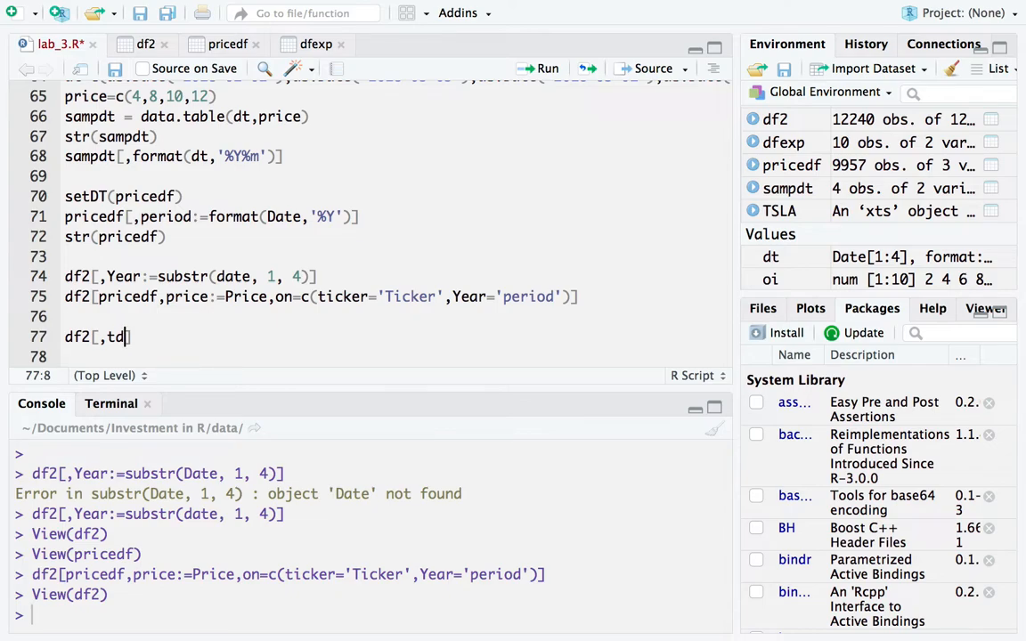
{"action": "type", "text": ":="}
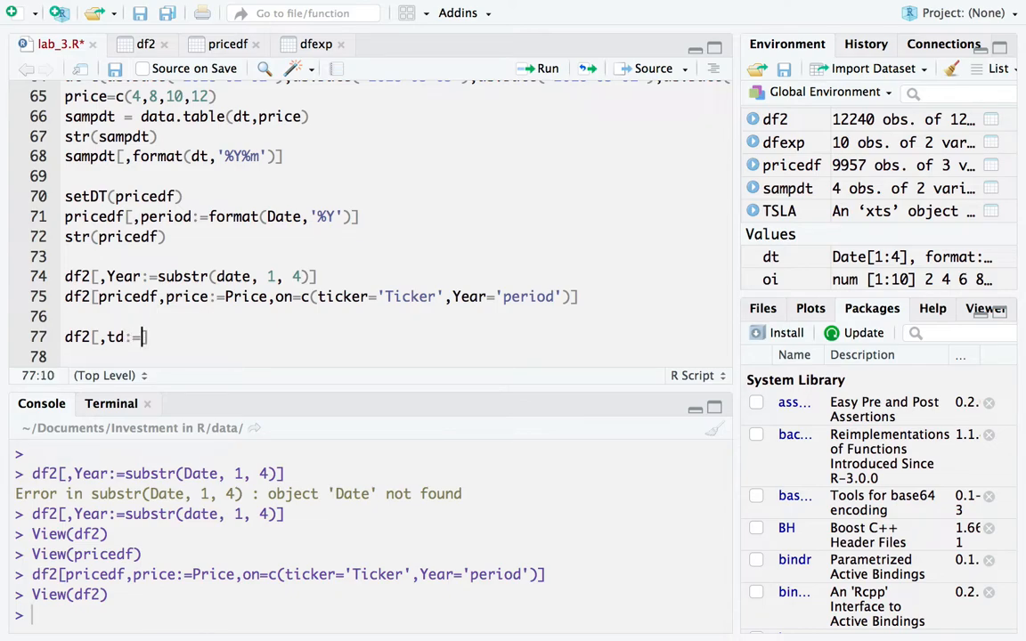
{"action": "type", "text": "so*"}
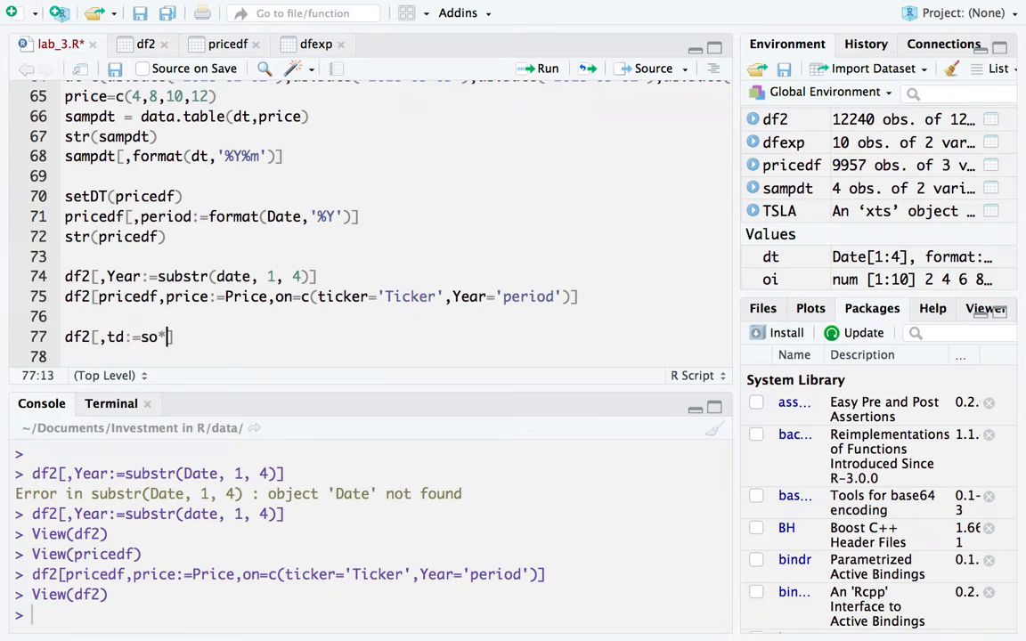
{"action": "type", "text": "tds"}
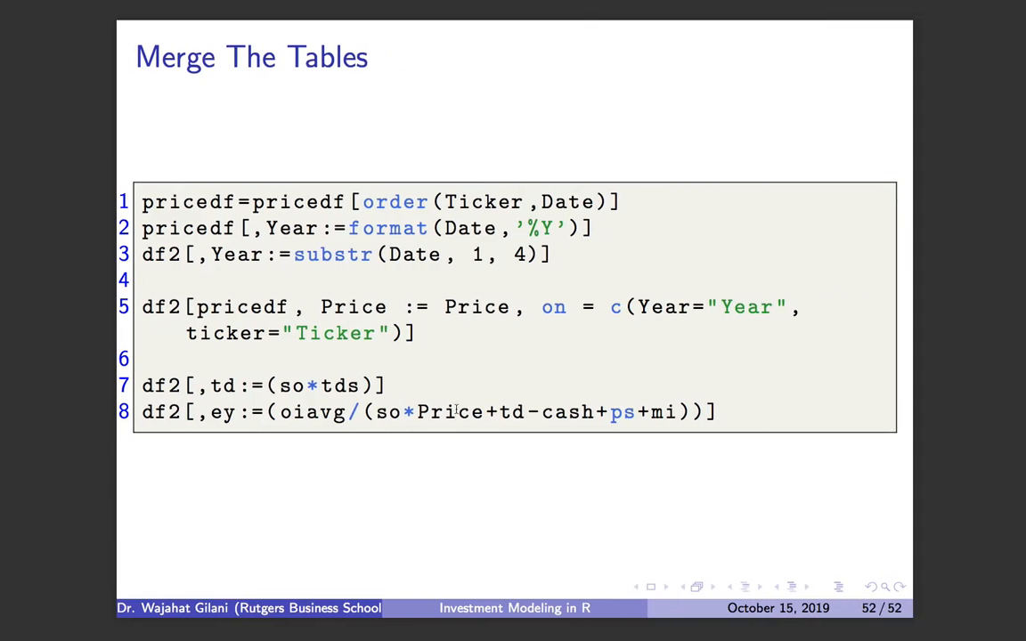
{"action": "mouse_move", "coordinate": [650, 411]}
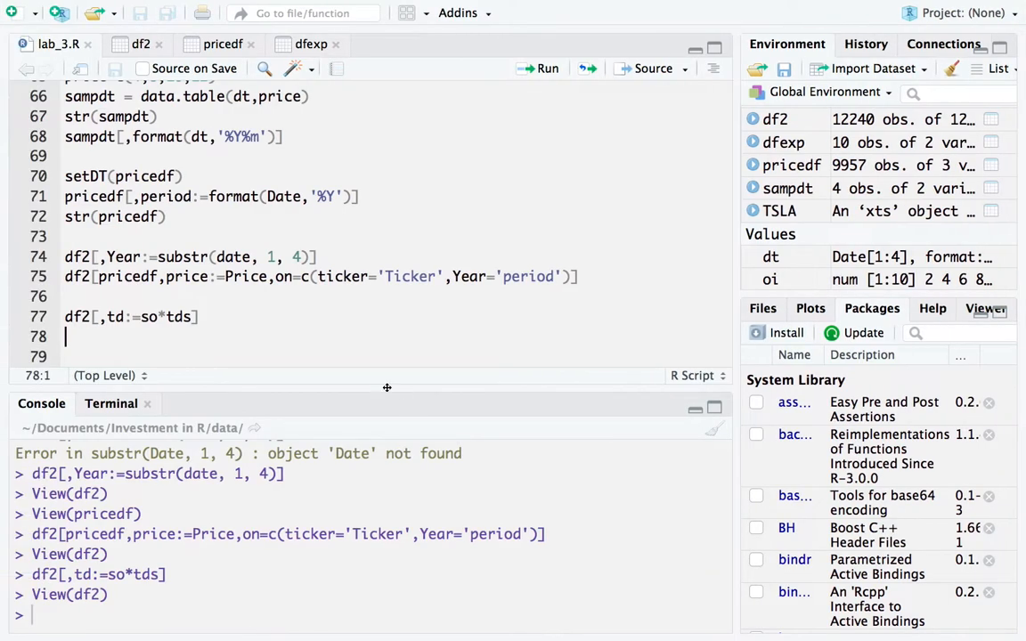
Write df2[,ey:=oiavg/(so*price+td - cash +ps + mi)] on line 78.
{"action": "type", "text": "df2"}
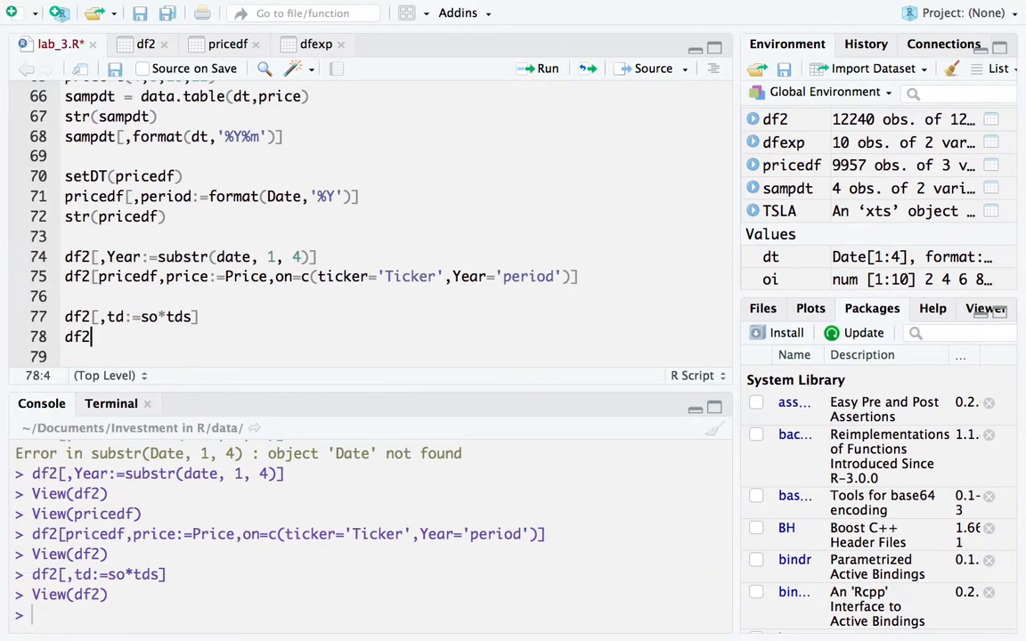
{"action": "type", "text": "[,"}
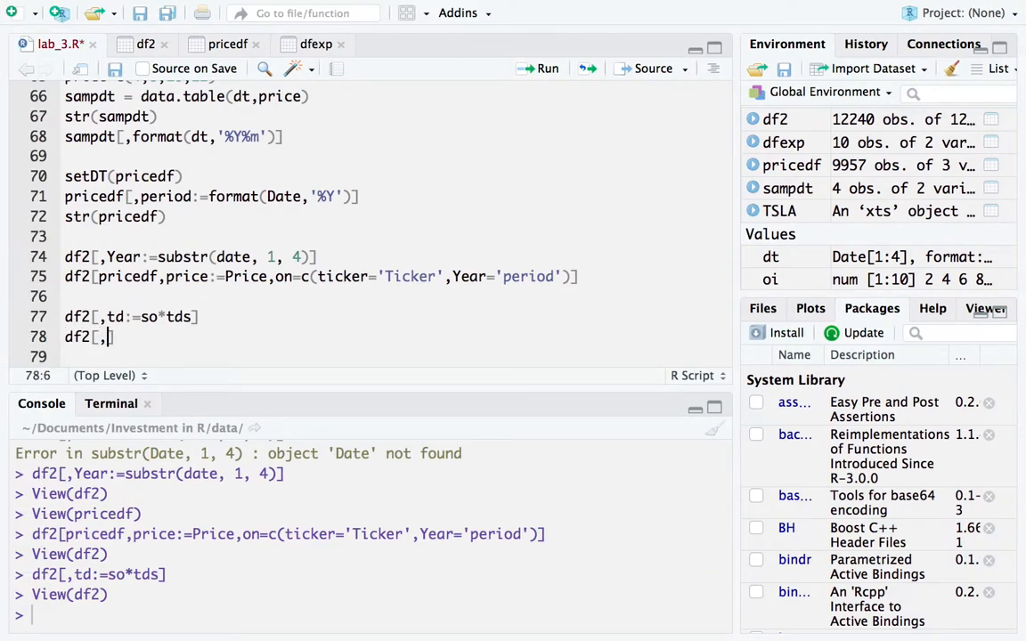
{"action": "type", "text": "eh"}
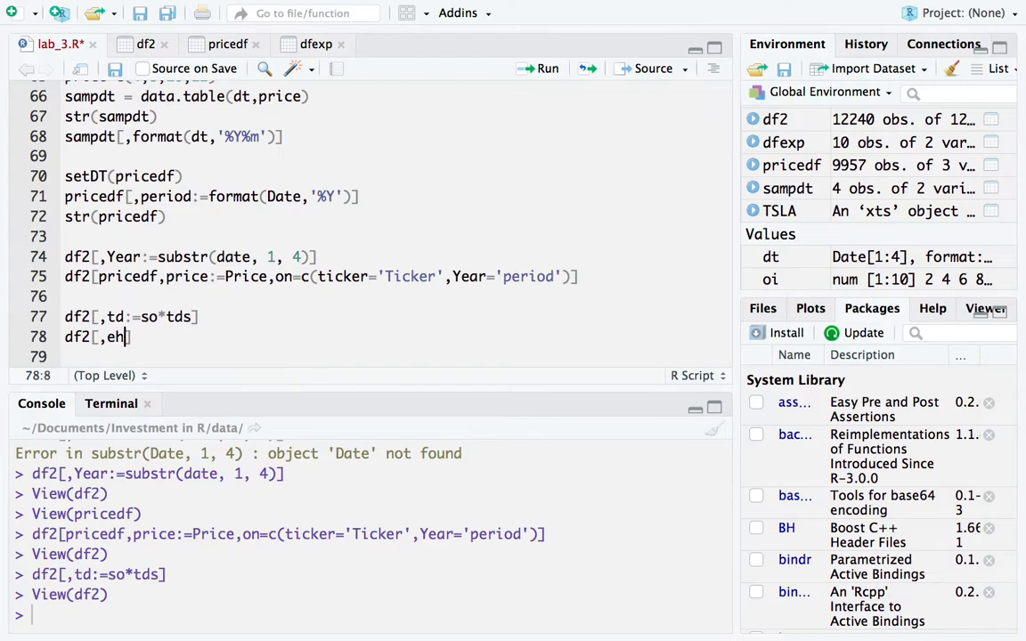
{"action": "type", "text": "y:"}
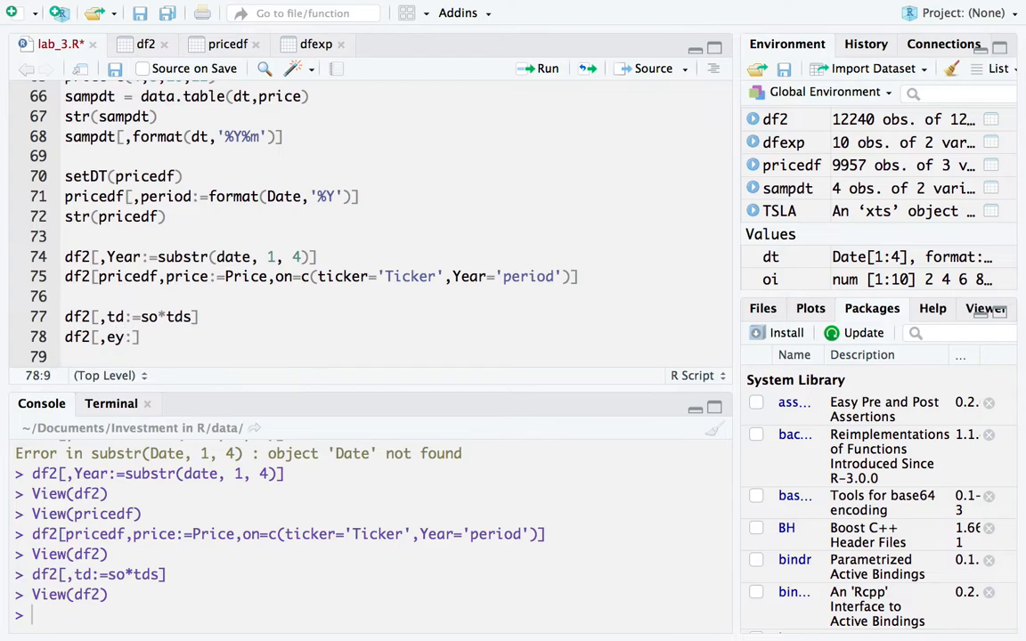
{"action": "type", "text": "=oiavg/"}
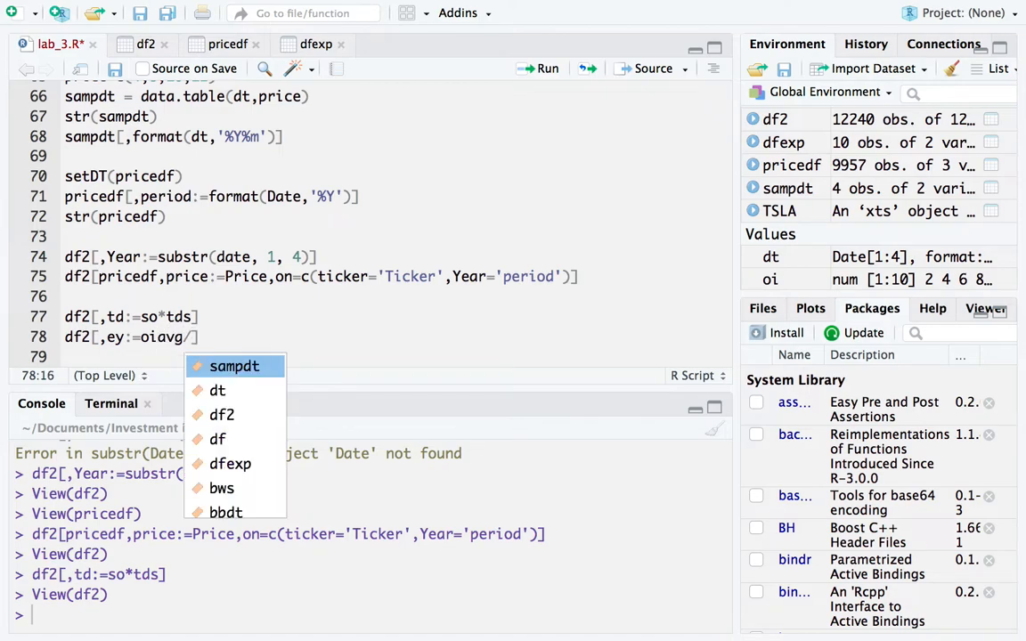
{"action": "type", "text": "(so"}
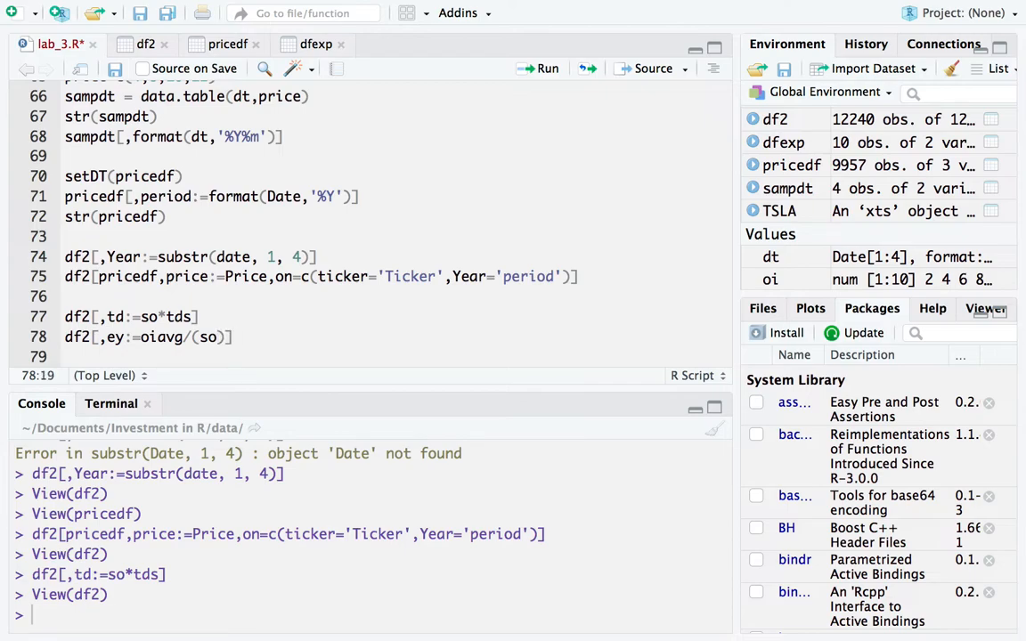
{"action": "type", "text": "*p"}
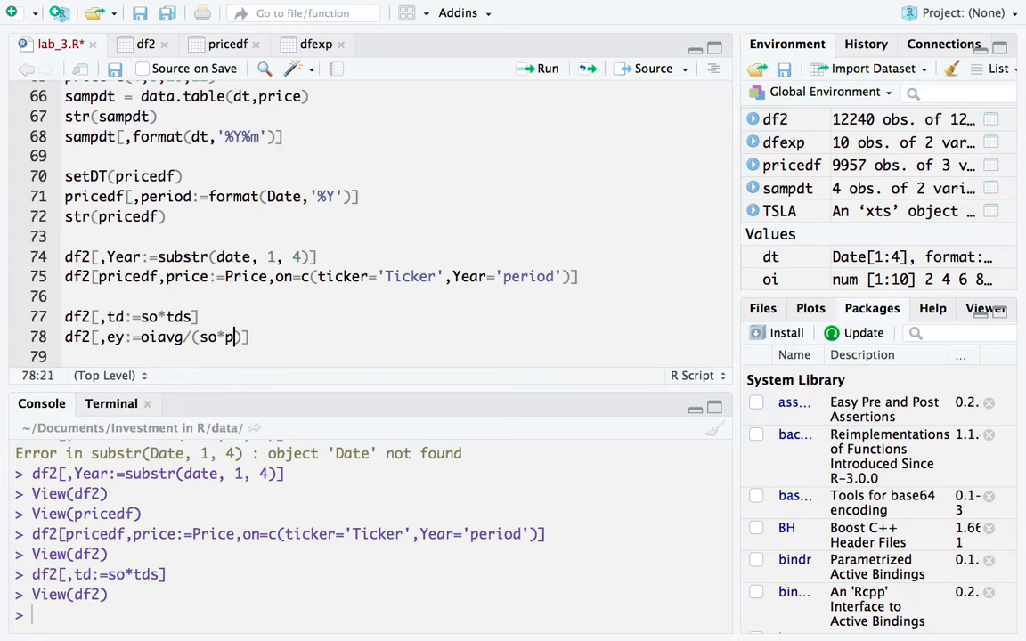
{"action": "type", "text": "rice+td"}
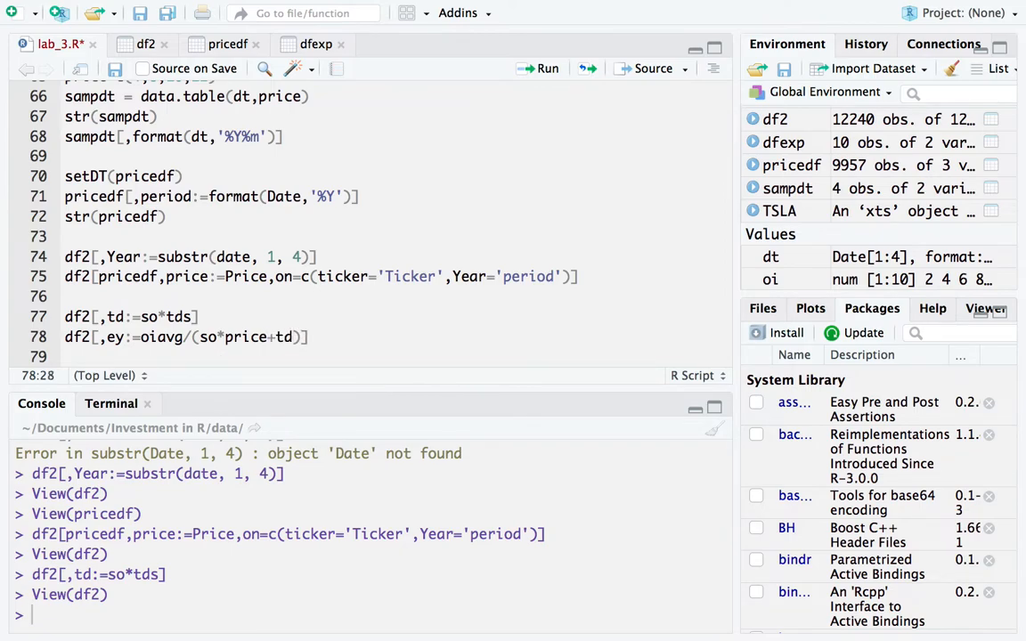
{"action": "type", "text": "- cash"}
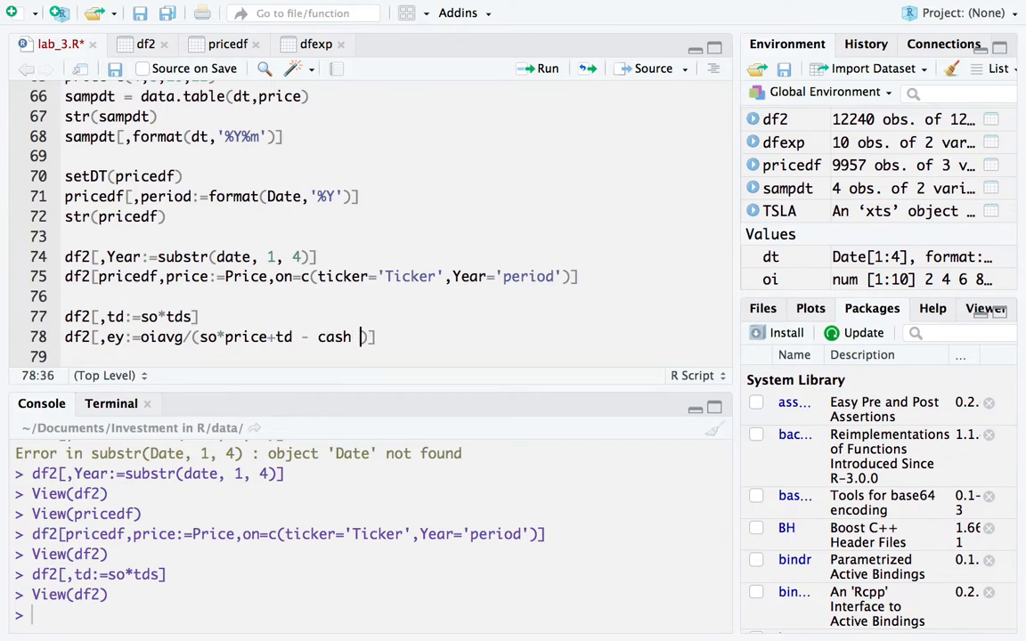
{"action": "type", "text": "ps"}
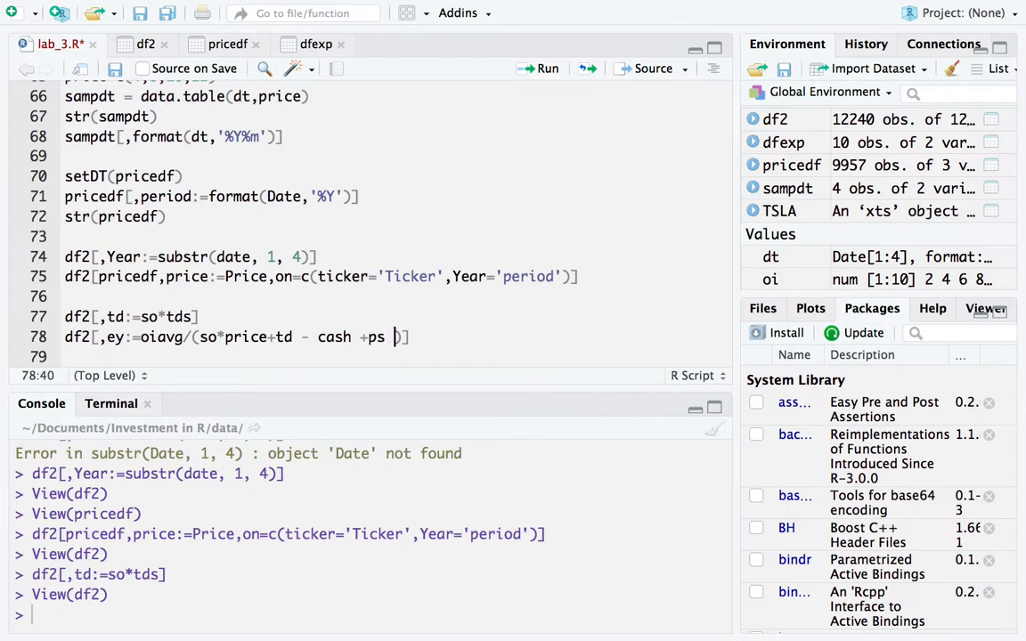
{"action": "type", "text": "+ mi"}
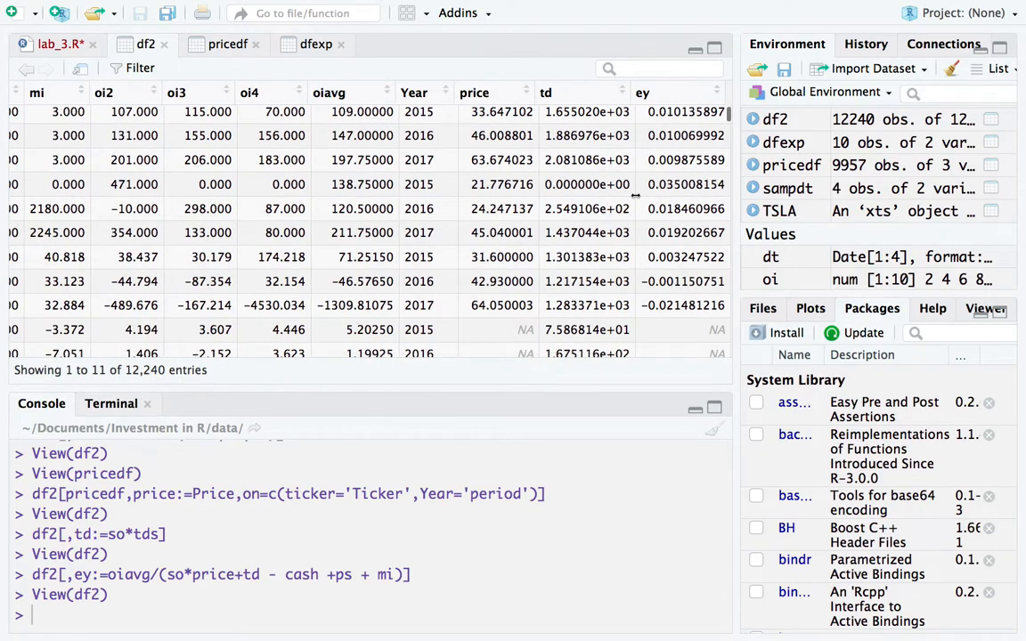
Scroll through the df2 data viewer to inspect the new td and ey columns after price.
{"action": "scroll", "scroll_direction": "down", "scroll_amount": 3}
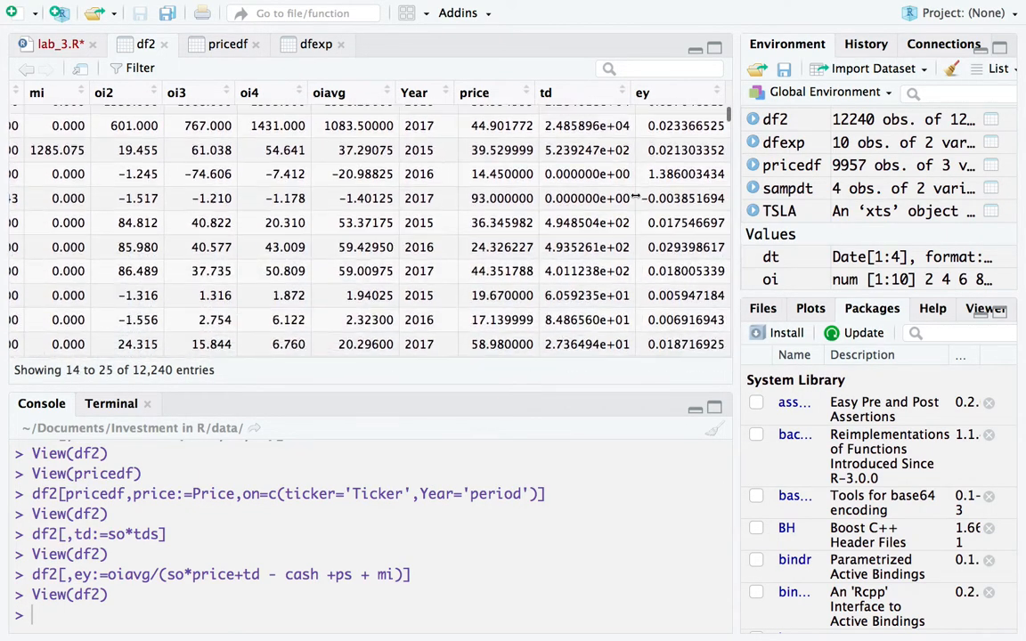
{"action": "scroll", "scroll_direction": "down", "scroll_amount": 3}
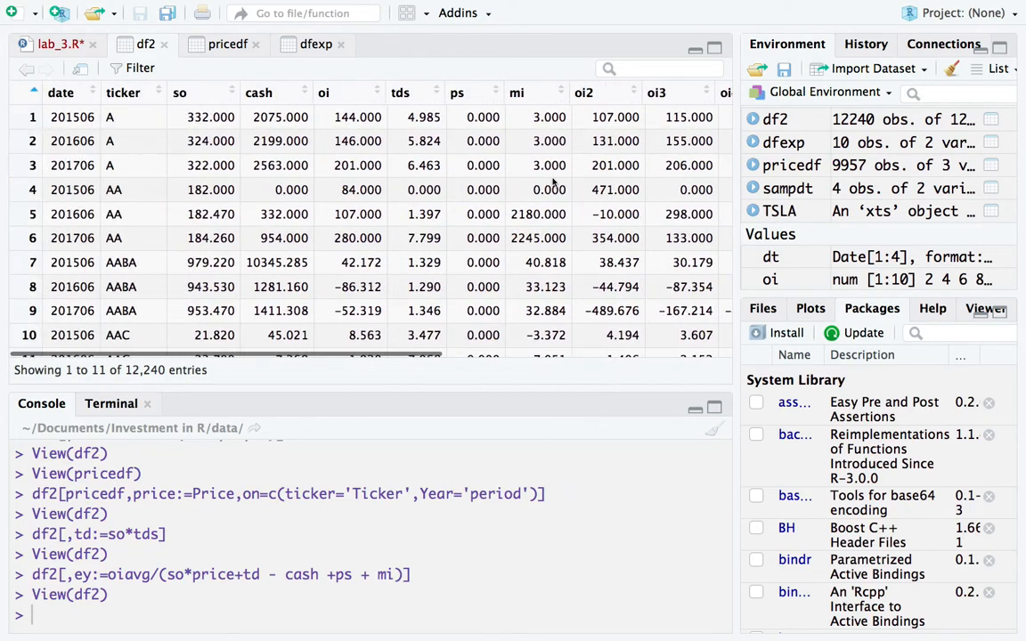
{"action": "scroll", "scroll_direction": "right", "scroll_amount": 3}
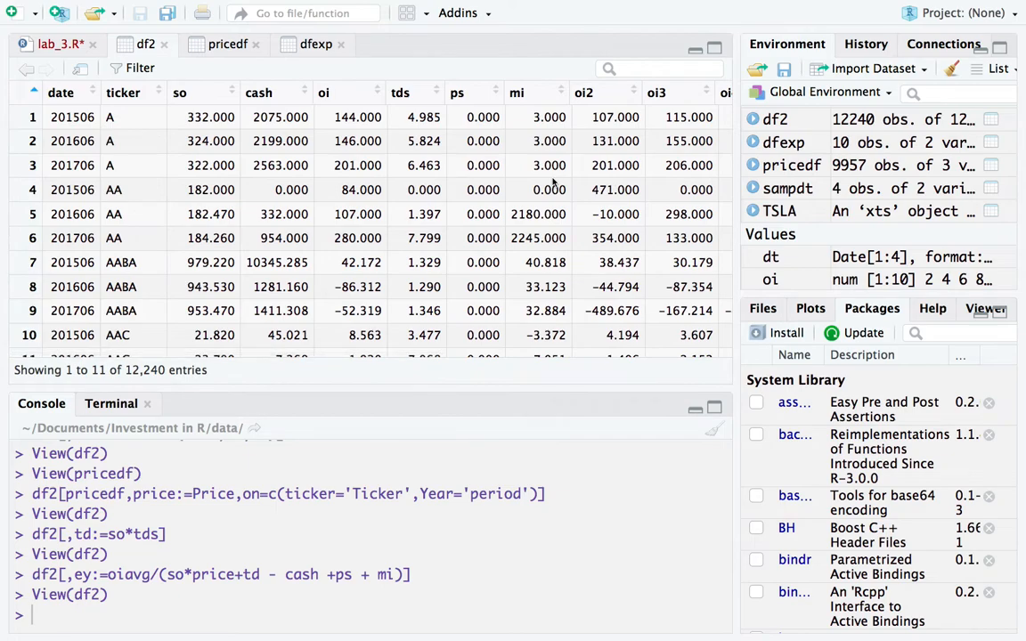
{"action": "scroll", "scroll_direction": "right", "scroll_amount": 3}
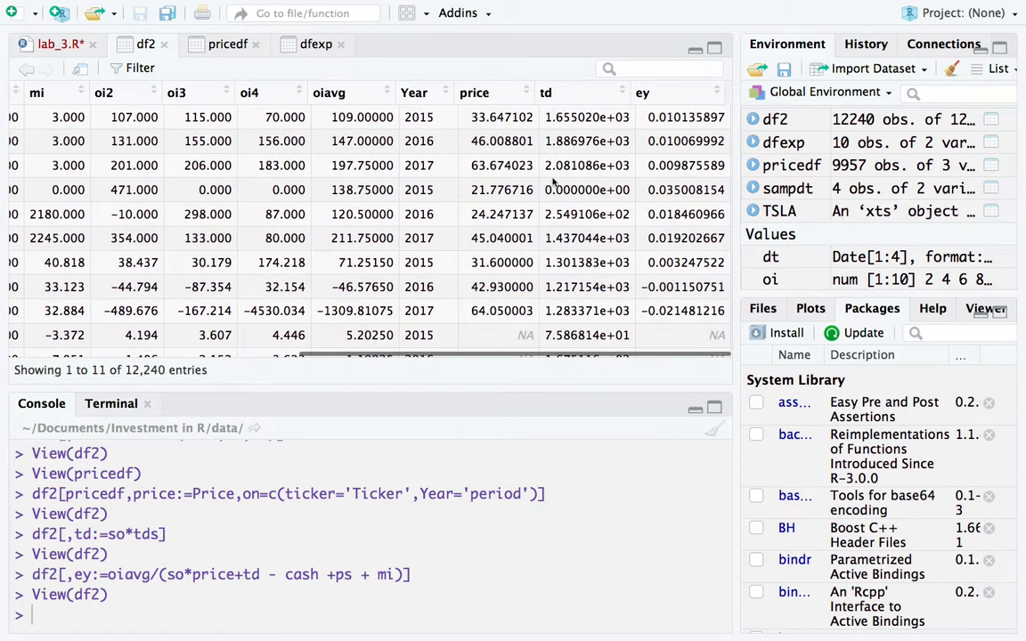
{"action": "scroll", "scroll_direction": "left", "scroll_amount": 3}
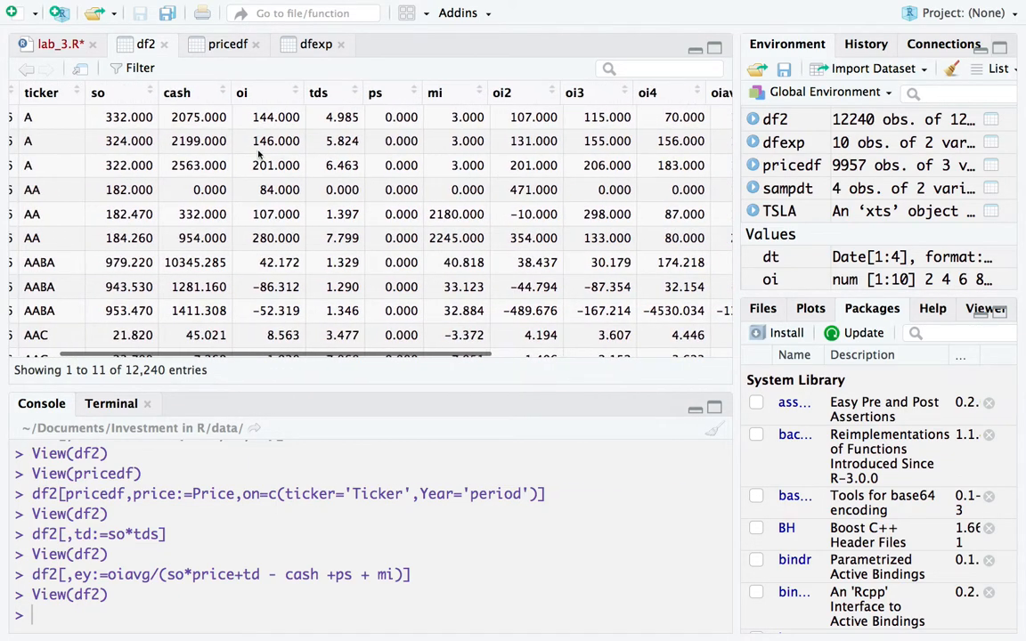